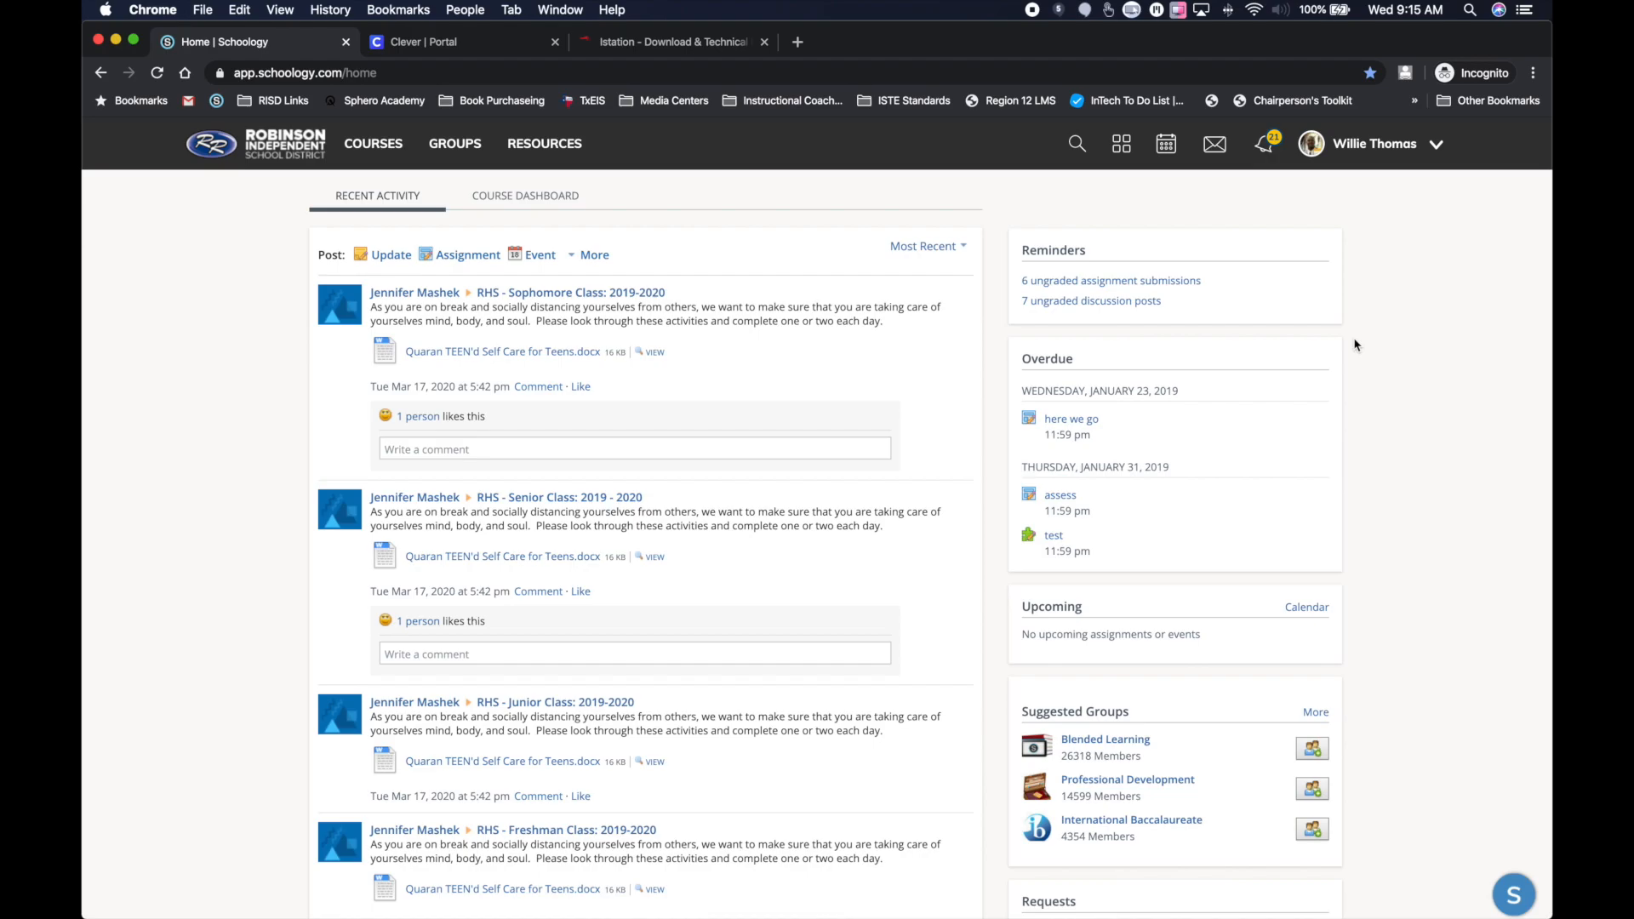
pyautogui.moveTo(1368, 334)
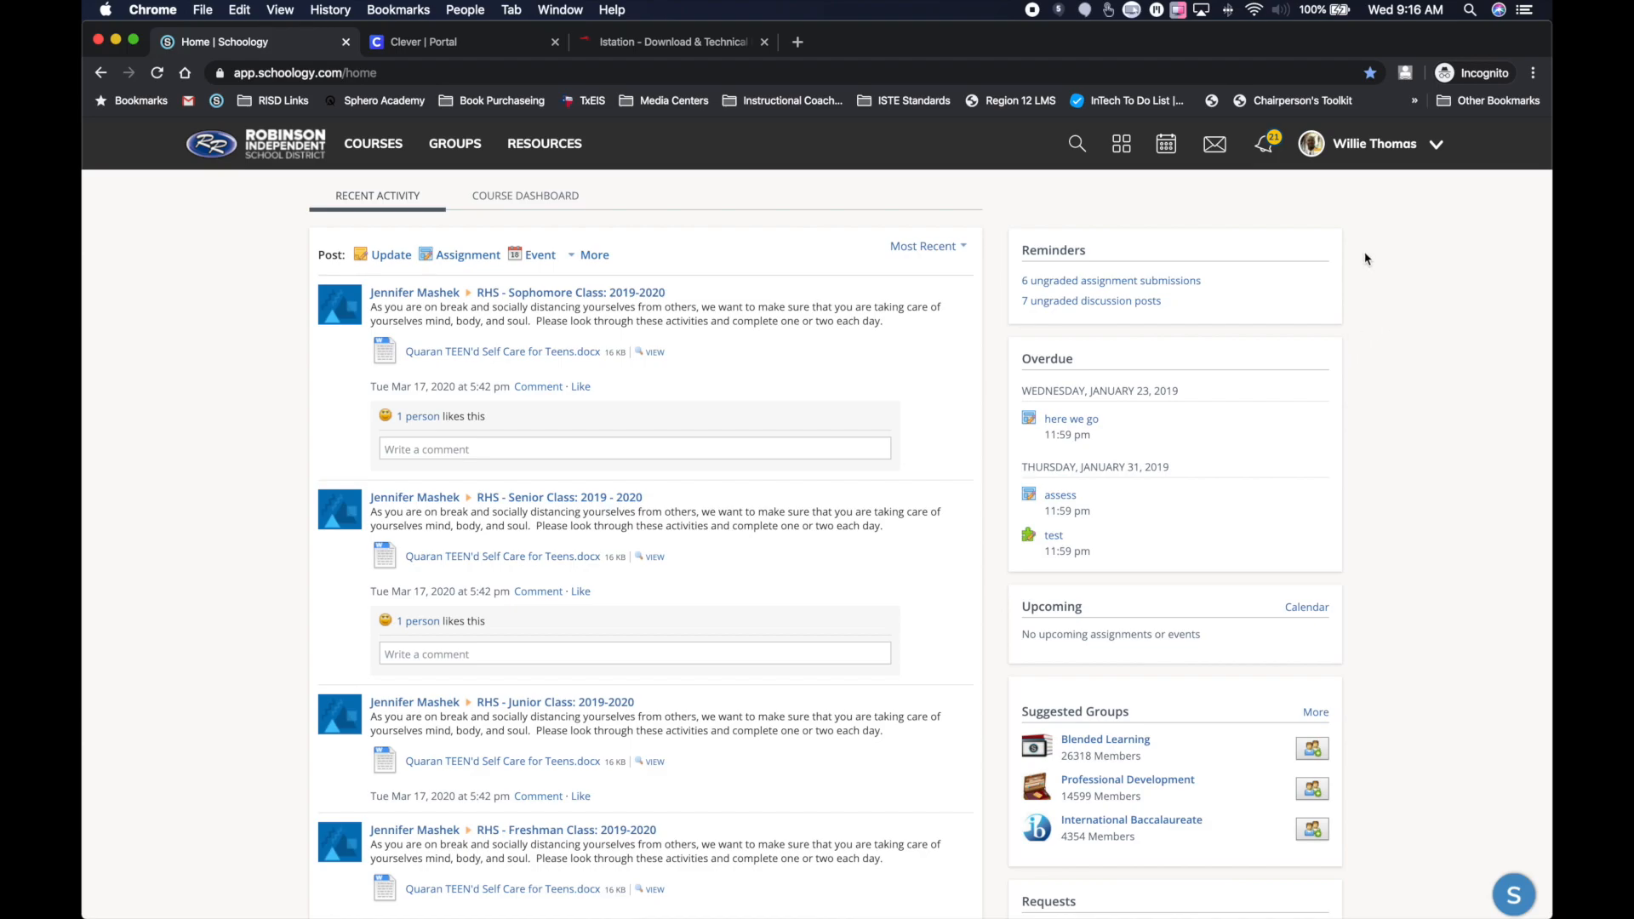
pyautogui.moveTo(1339, 242)
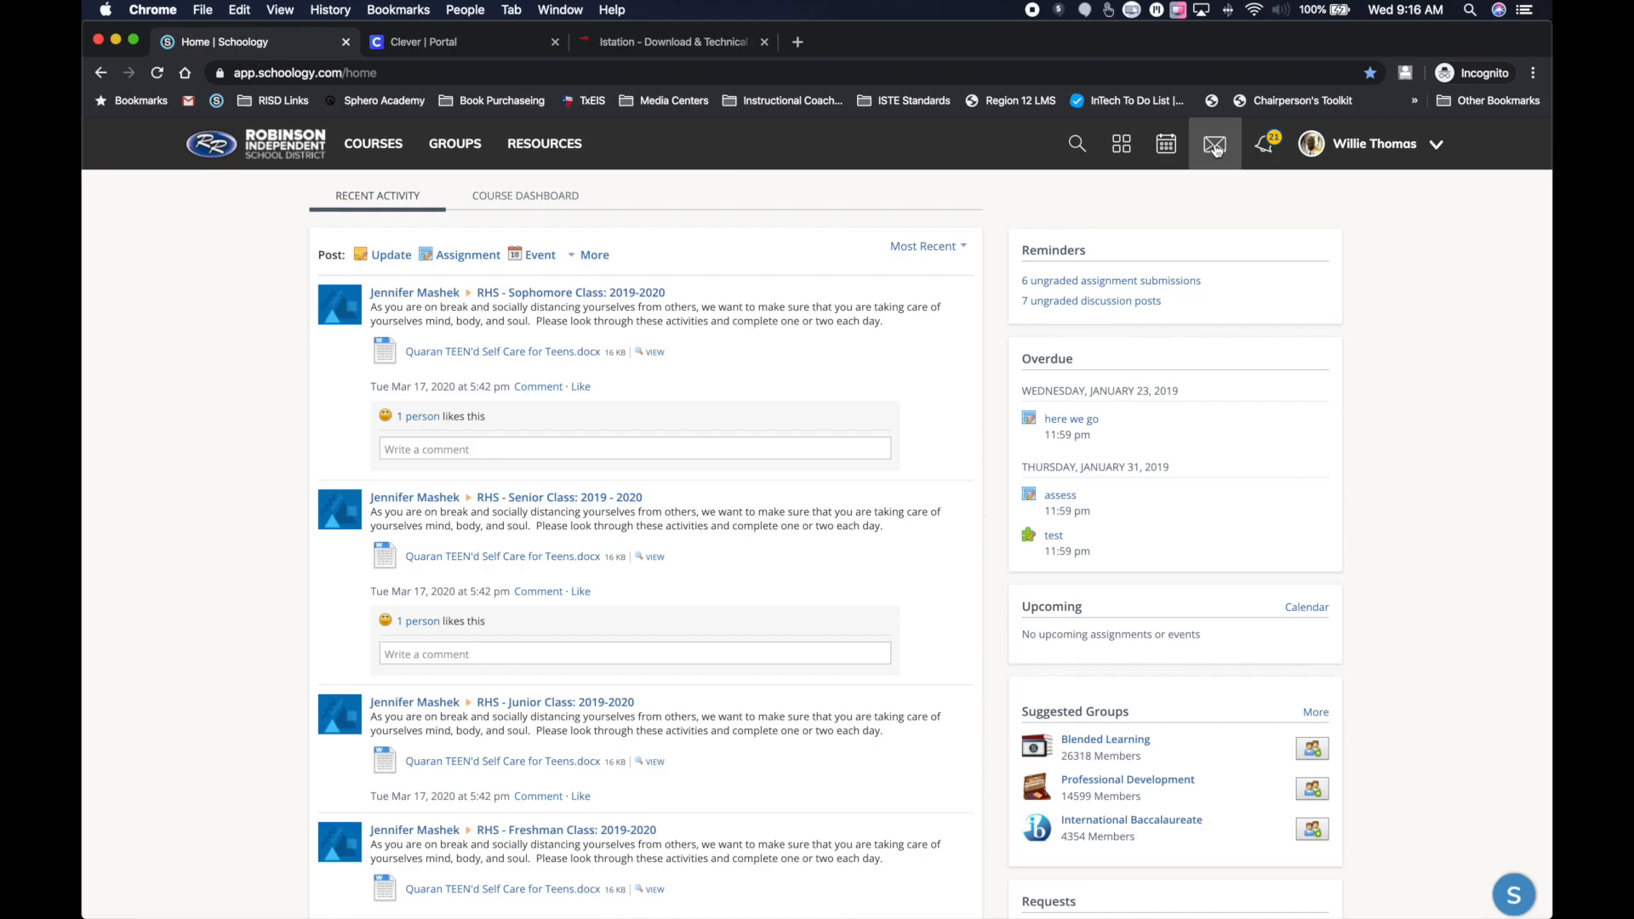
pyautogui.moveTo(1214, 151)
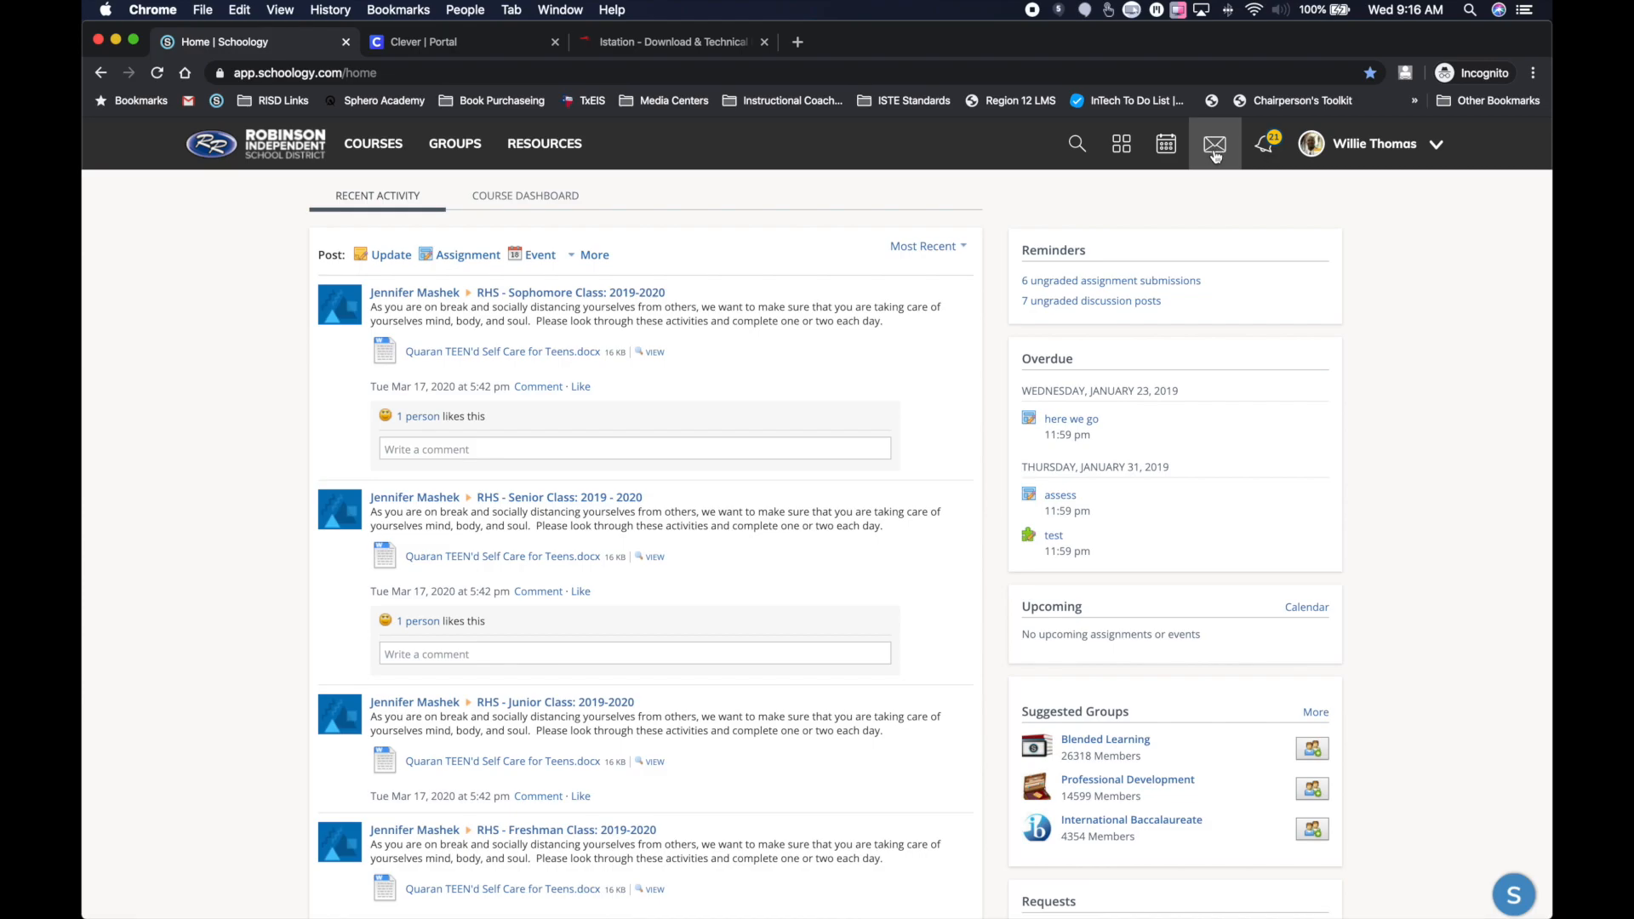
# - Open the Messages panel, which shows no messages, and start a new message
pyautogui.click(1212, 143)
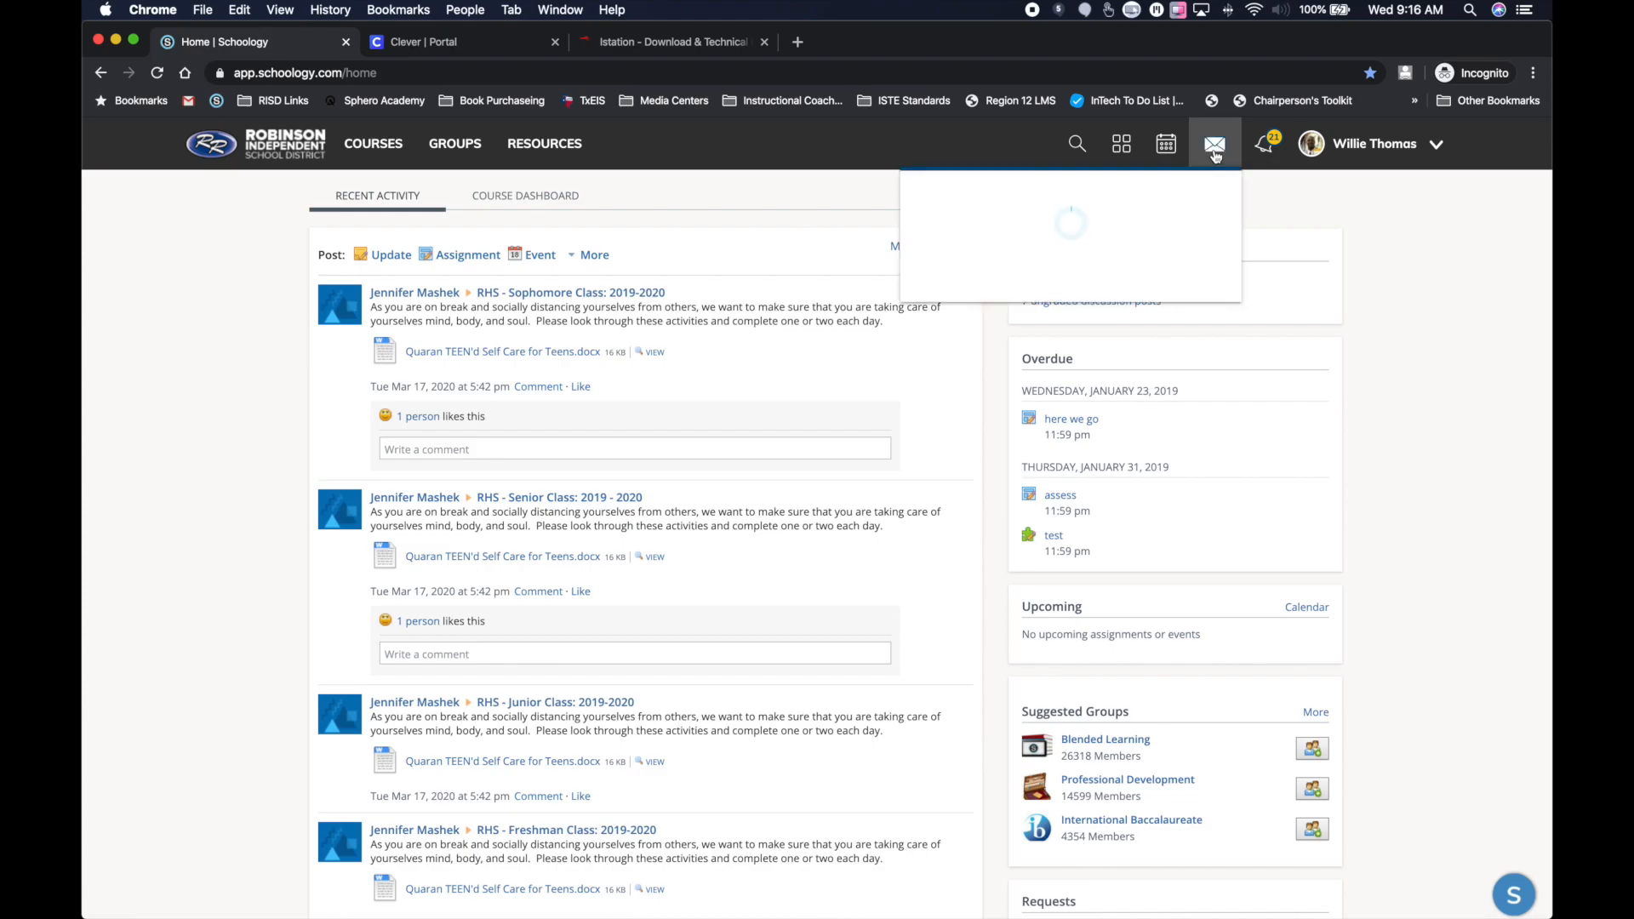
pyautogui.click(1212, 144)
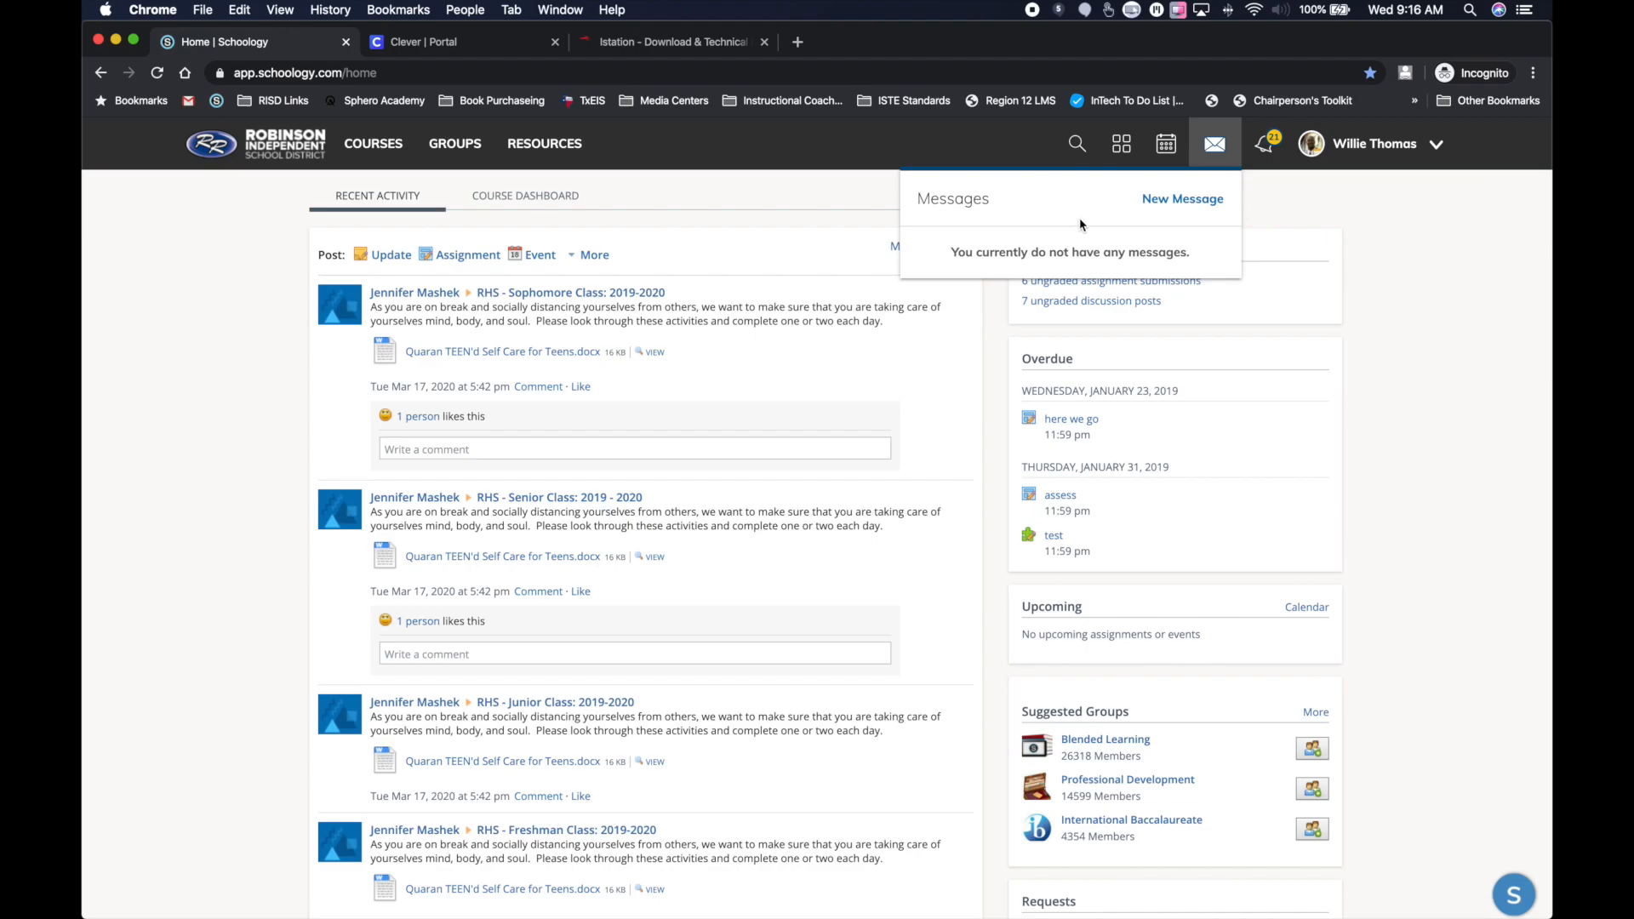
pyautogui.click(1182, 198)
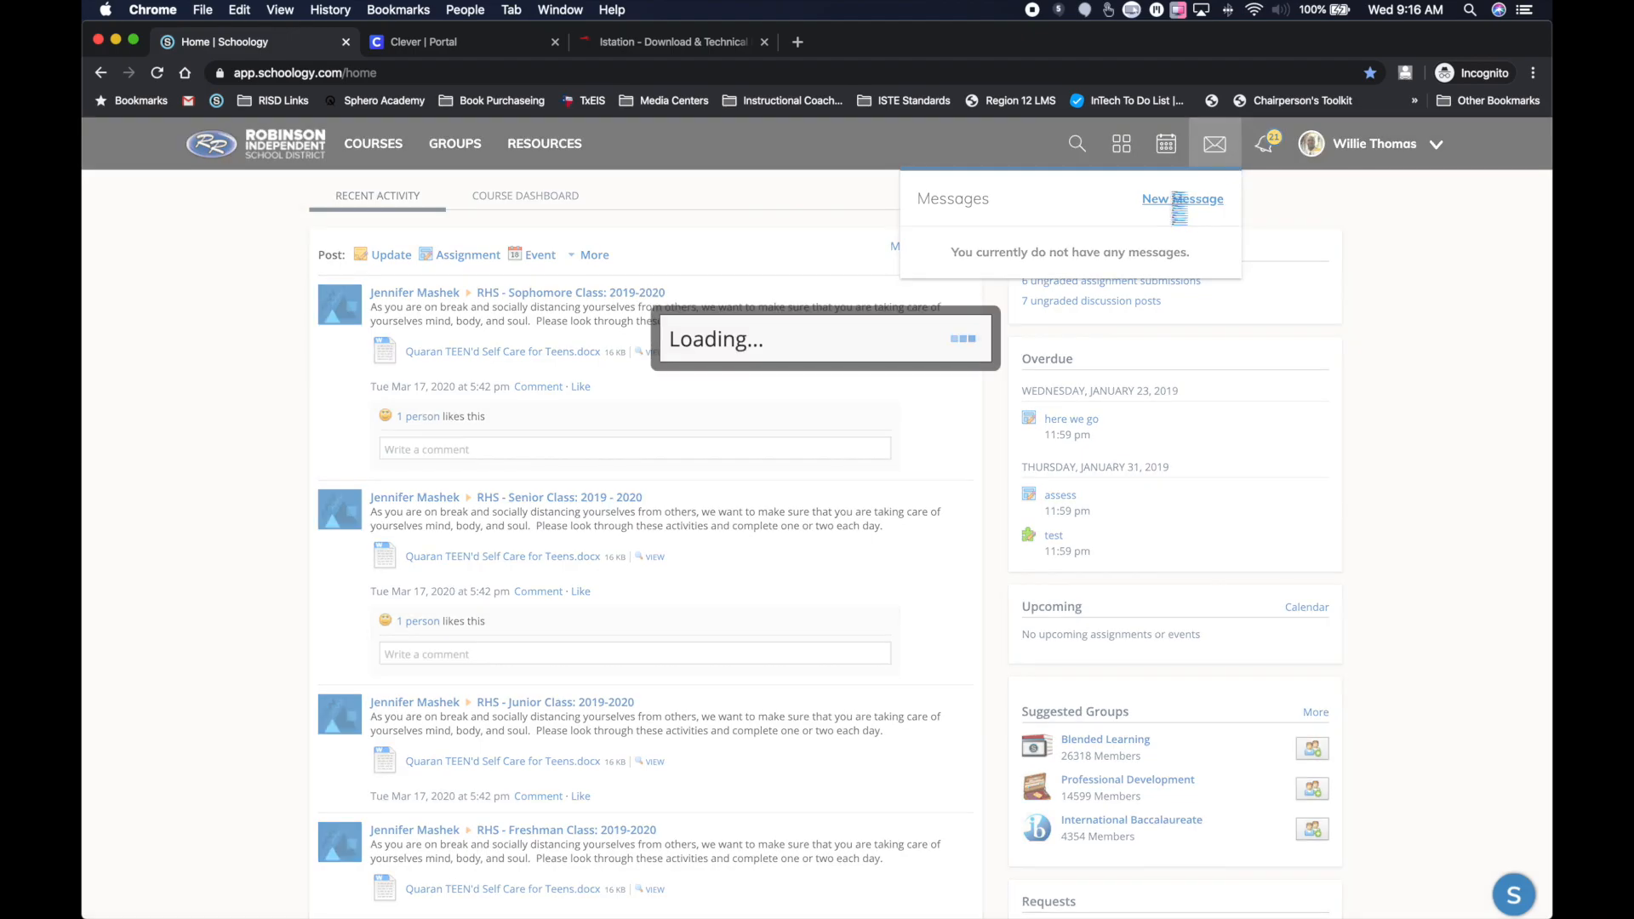
# - Add the first contact suggested for 'cl' as recipient, then leave the message form
pyautogui.click(1182, 199)
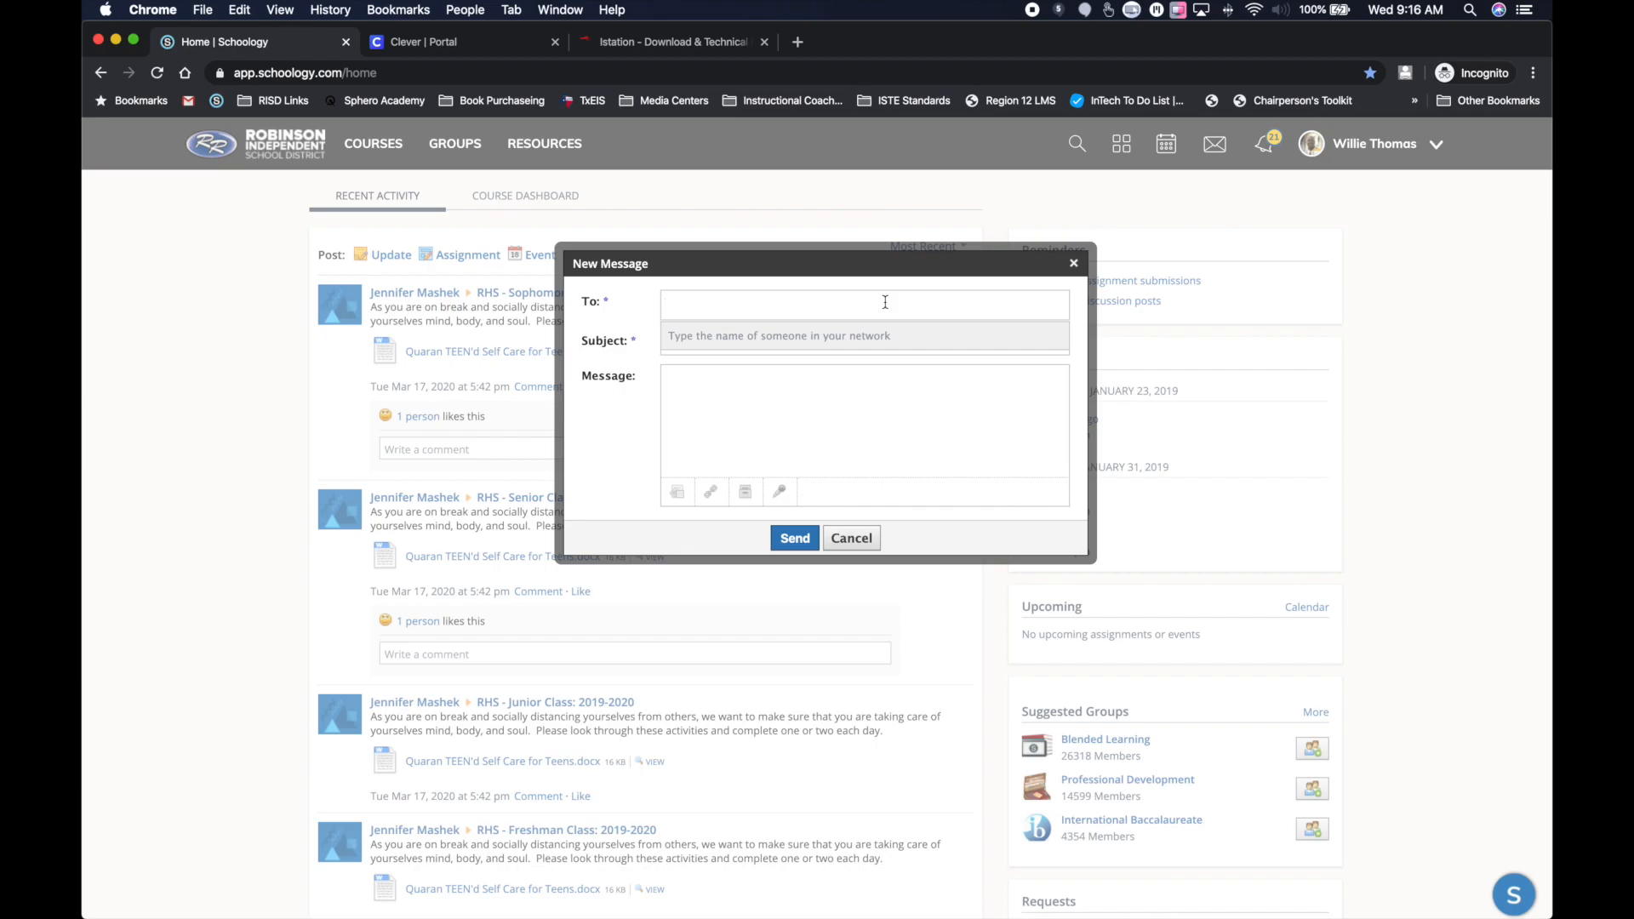
pyautogui.write('clem')
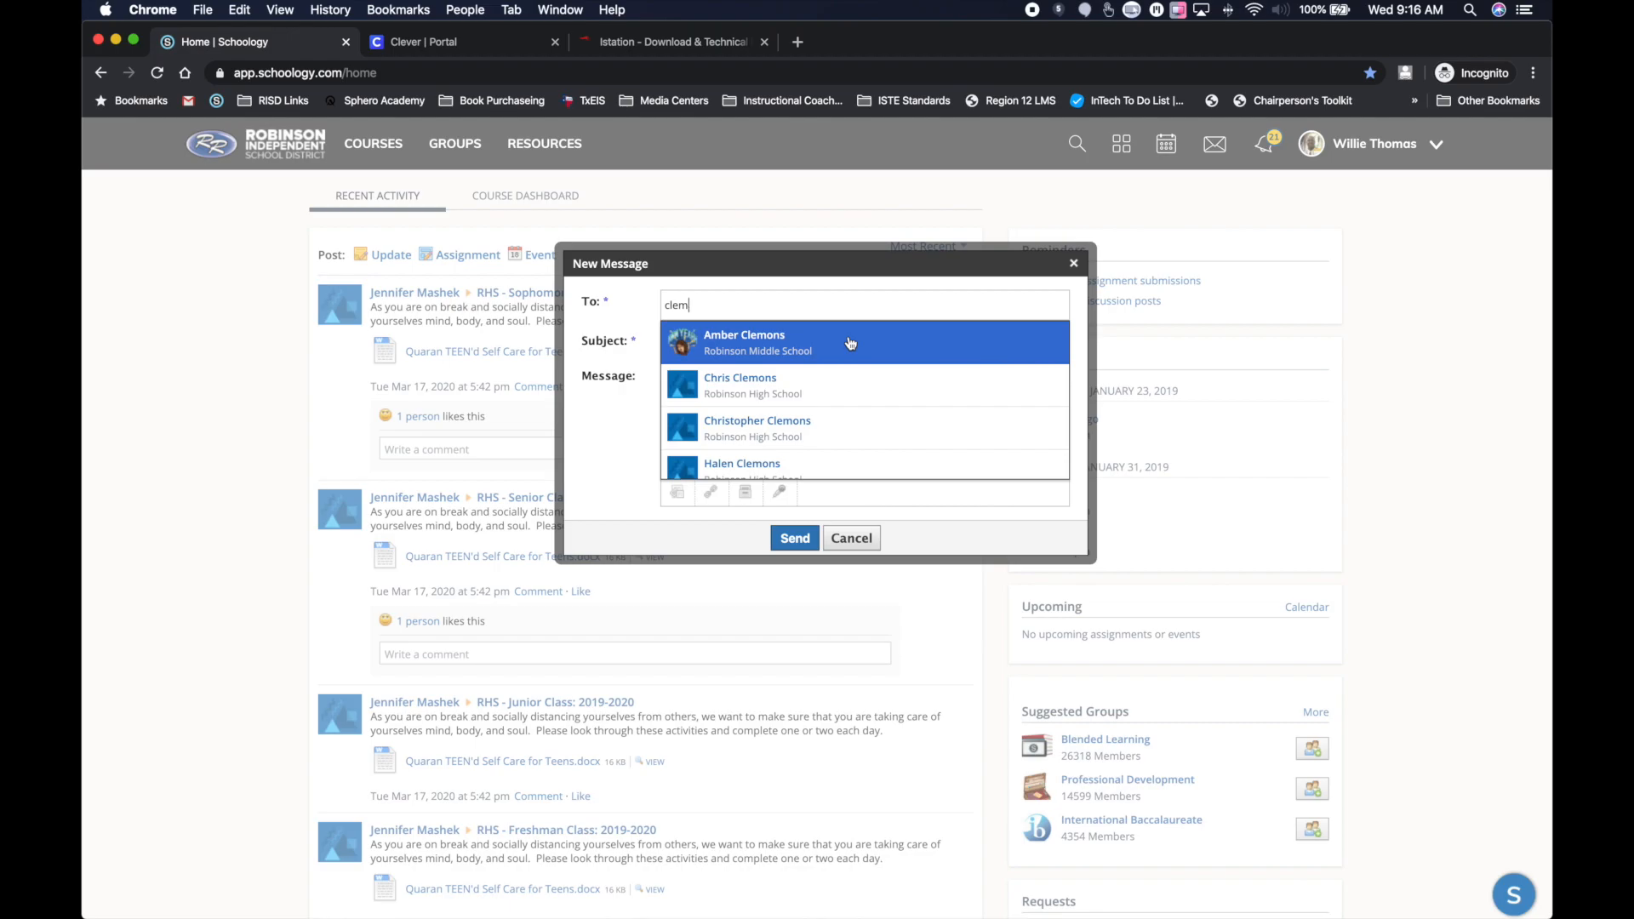
pyautogui.click(743, 342)
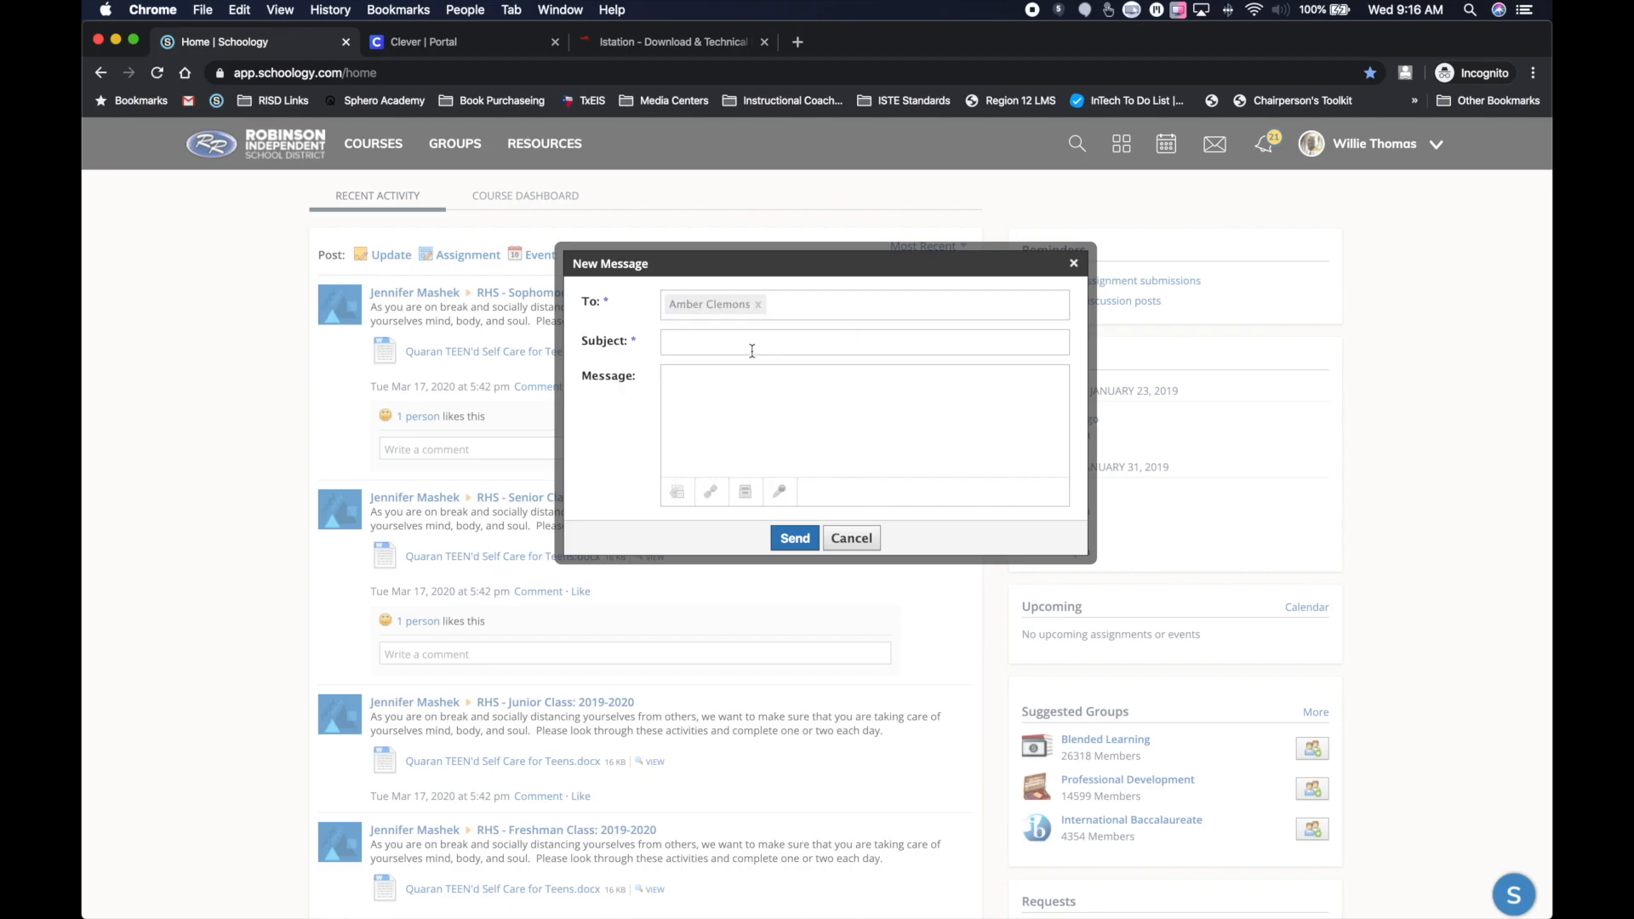
pyautogui.click(862, 422)
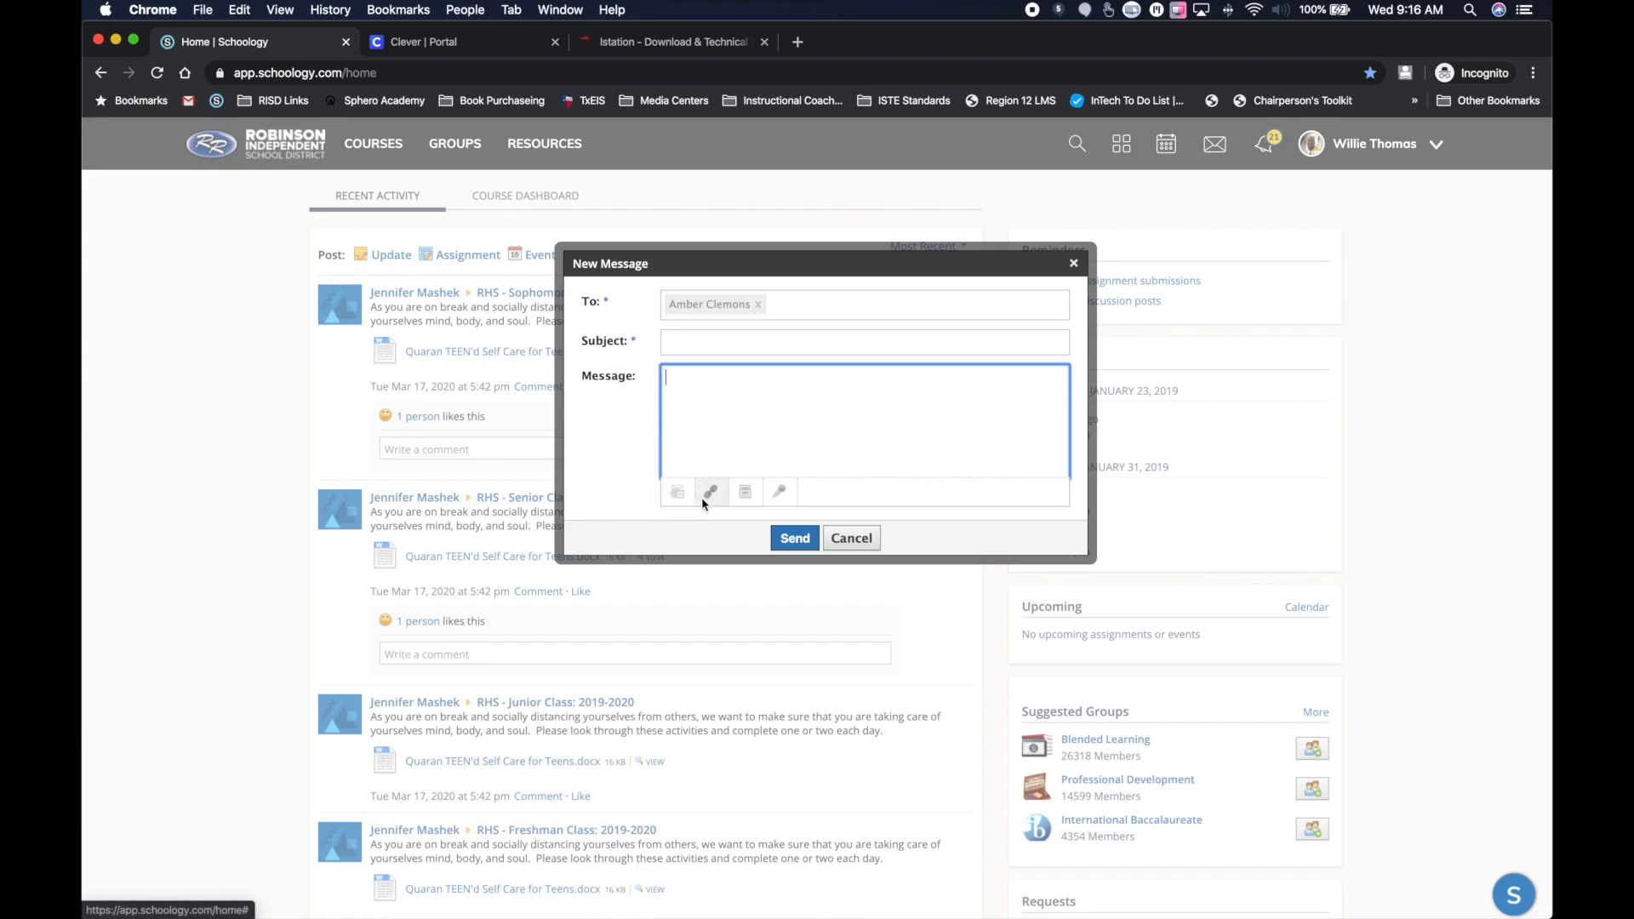
pyautogui.moveTo(779, 492)
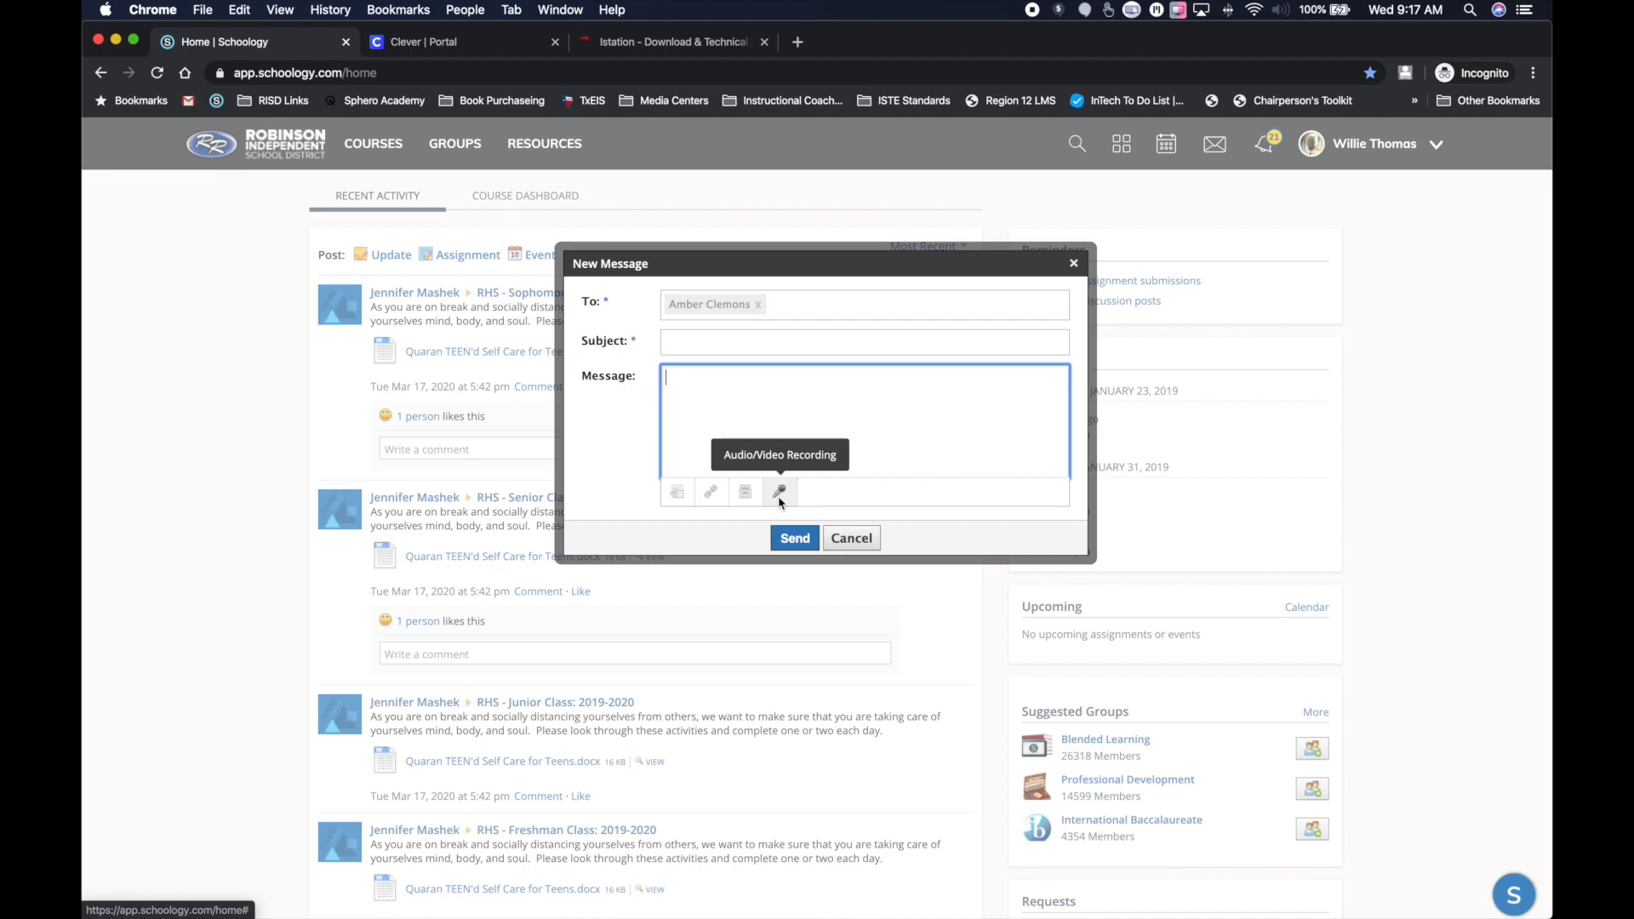
pyautogui.moveTo(783, 504)
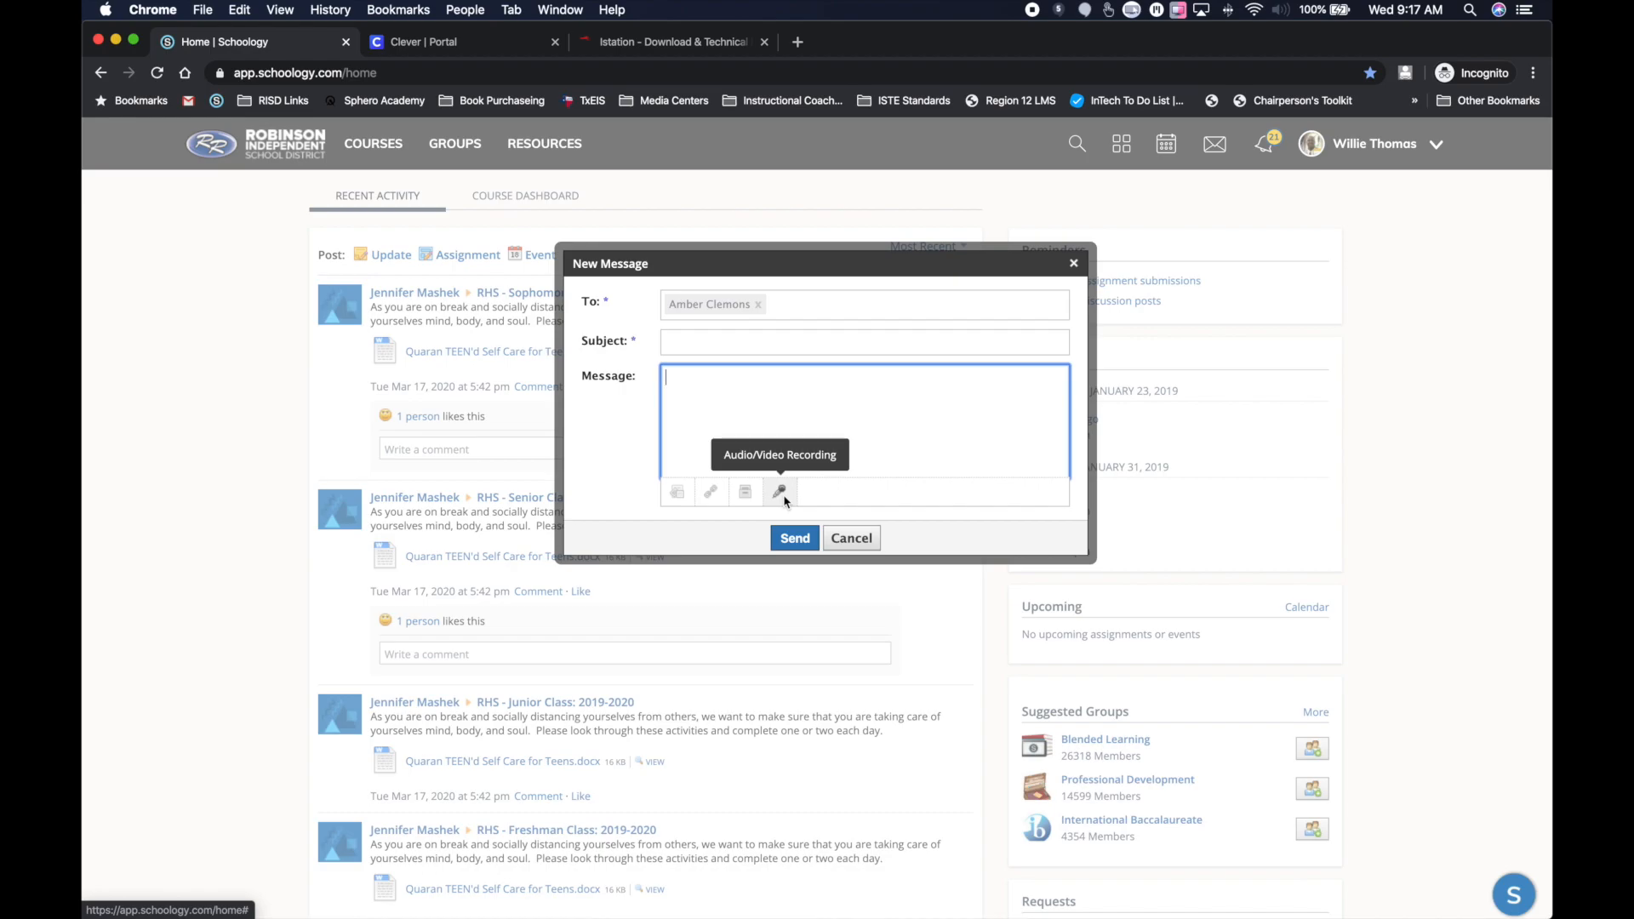
pyautogui.moveTo(822, 516)
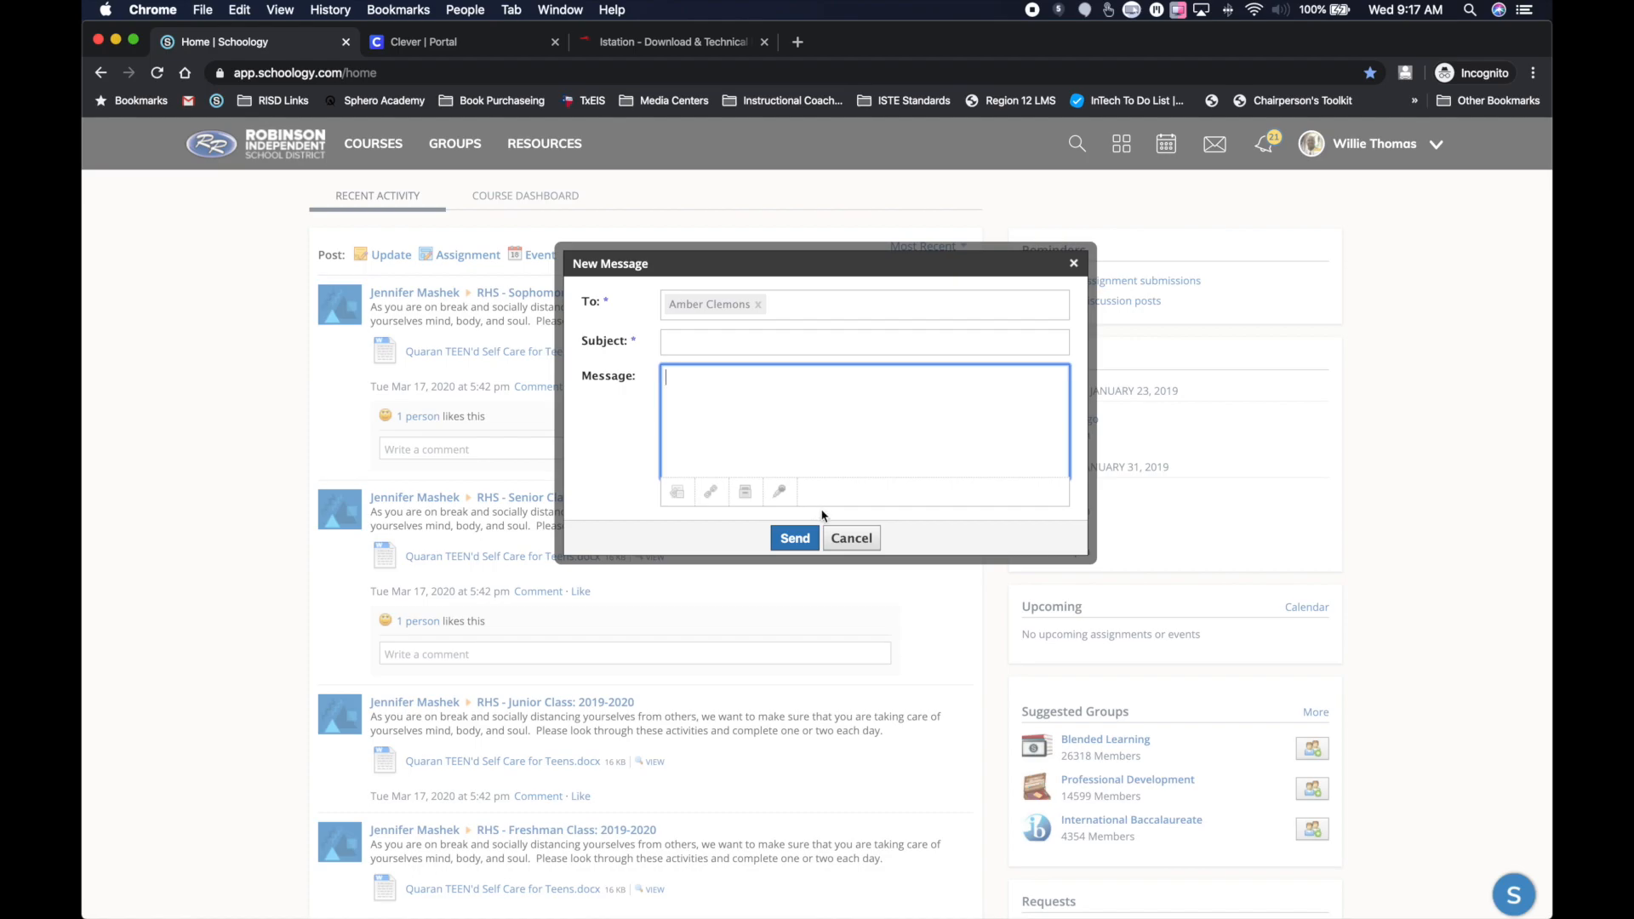
pyautogui.moveTo(779, 492)
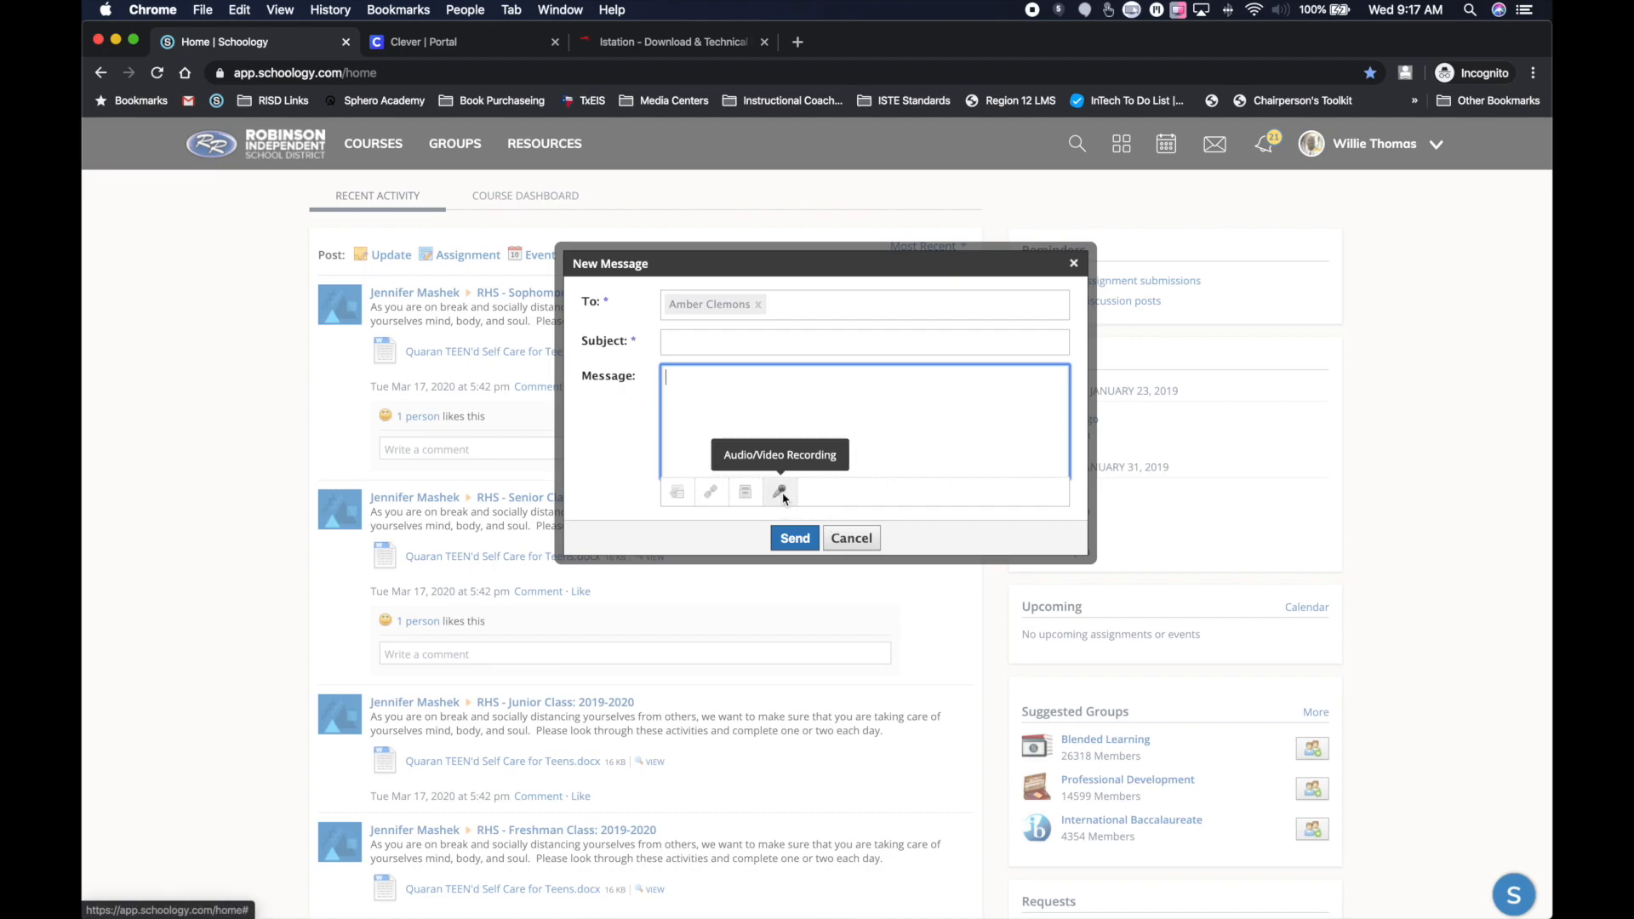
pyautogui.click(850, 538)
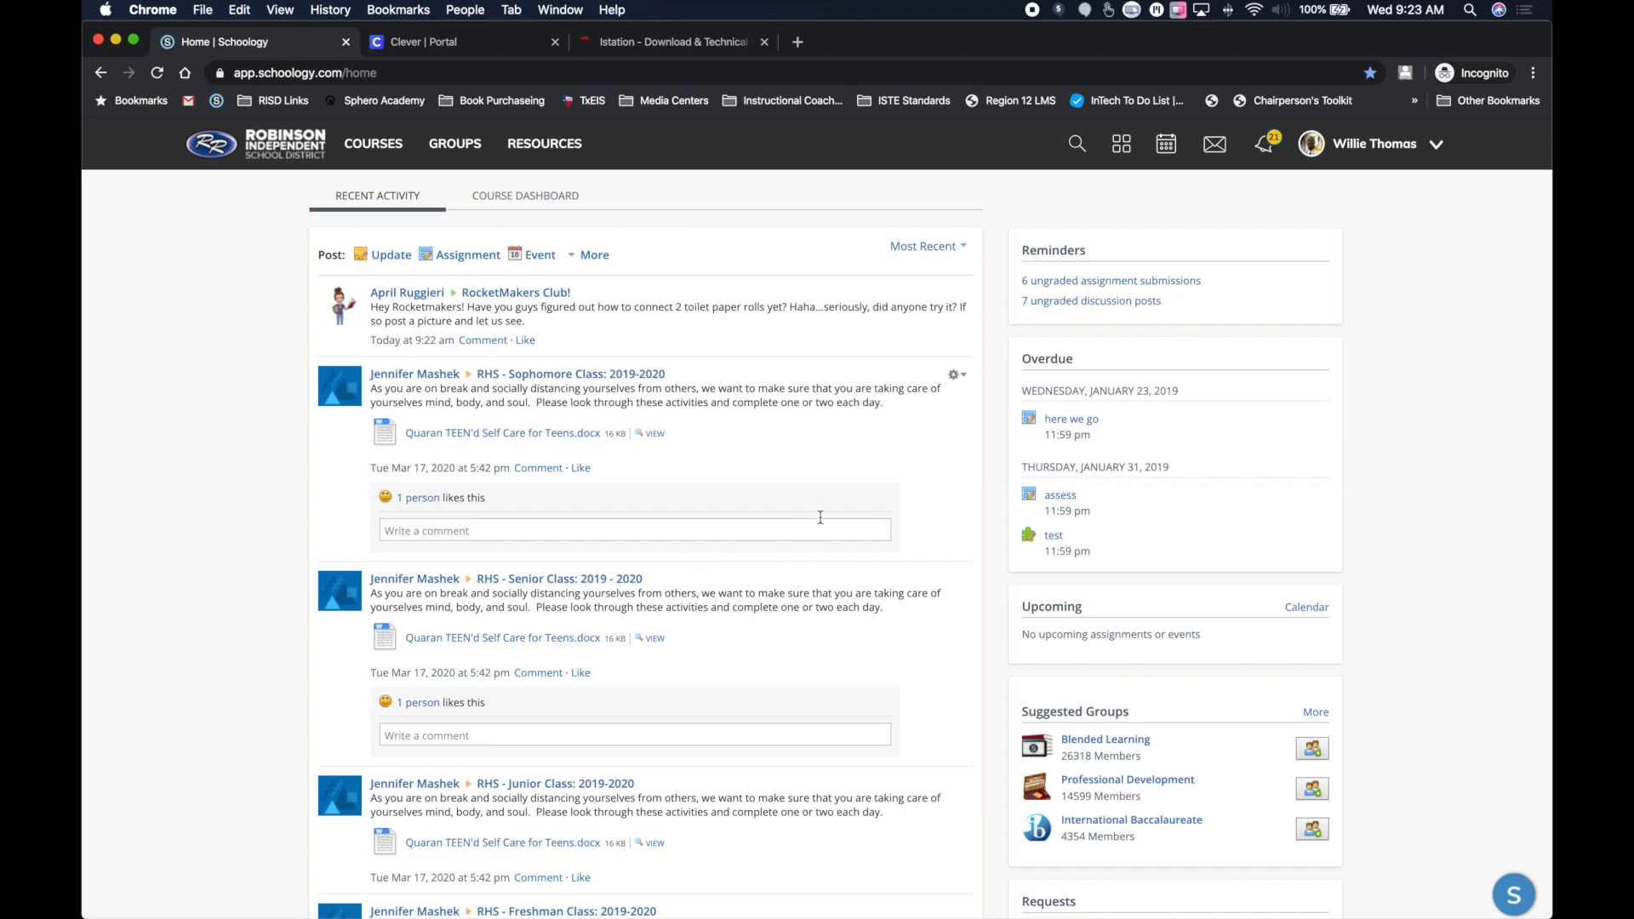
pyautogui.moveTo(1420, 187)
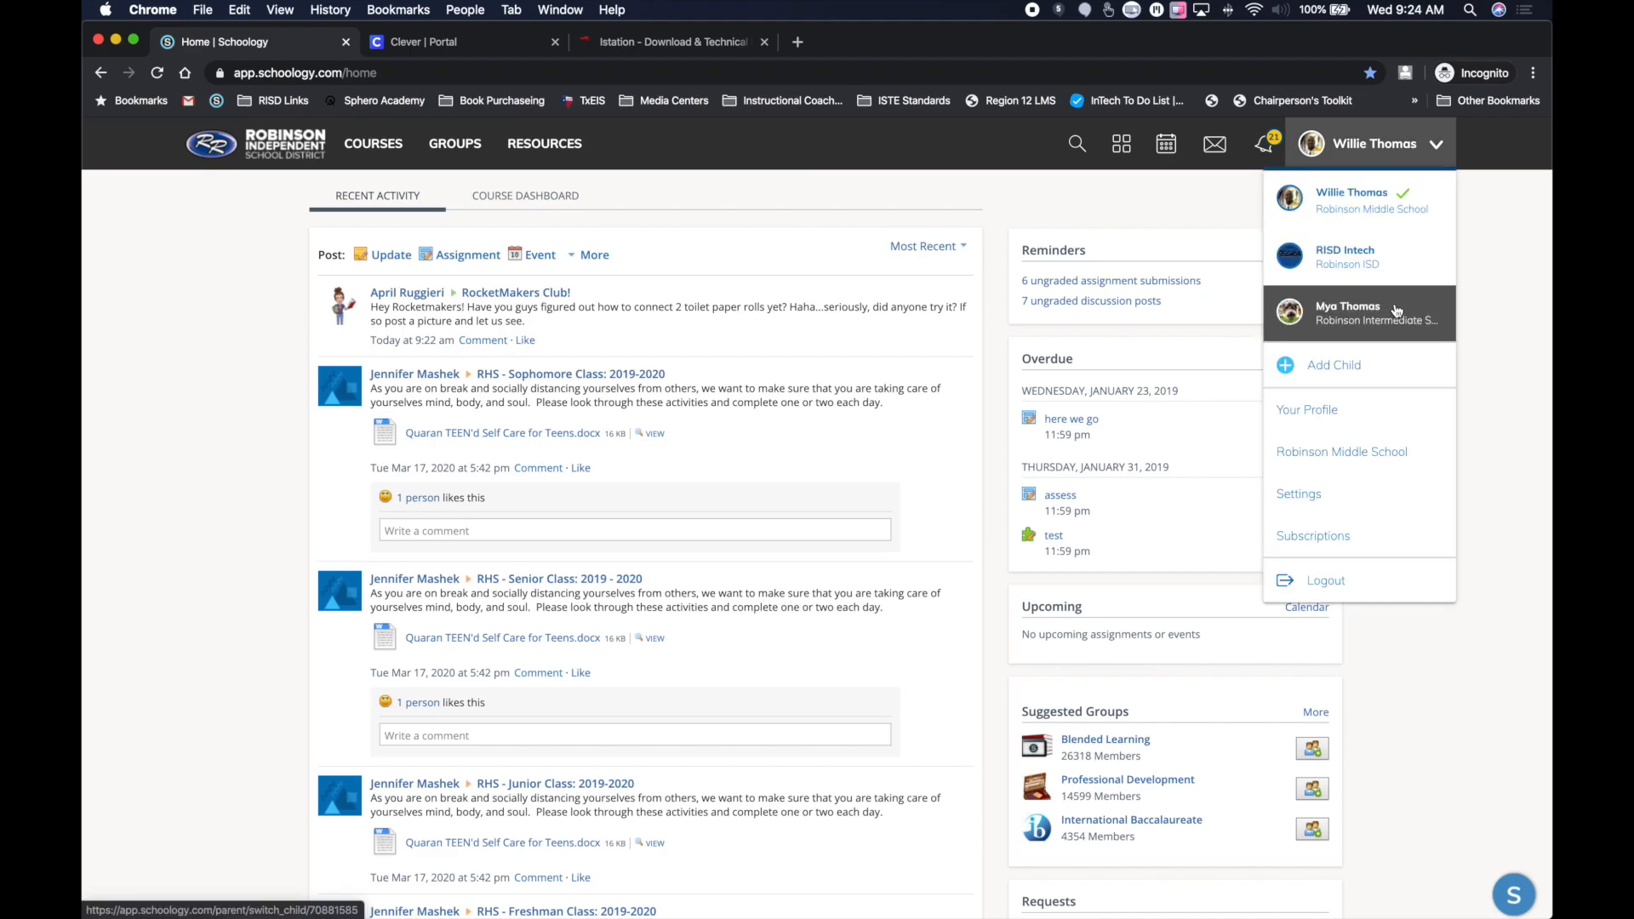
pyautogui.click(1347, 313)
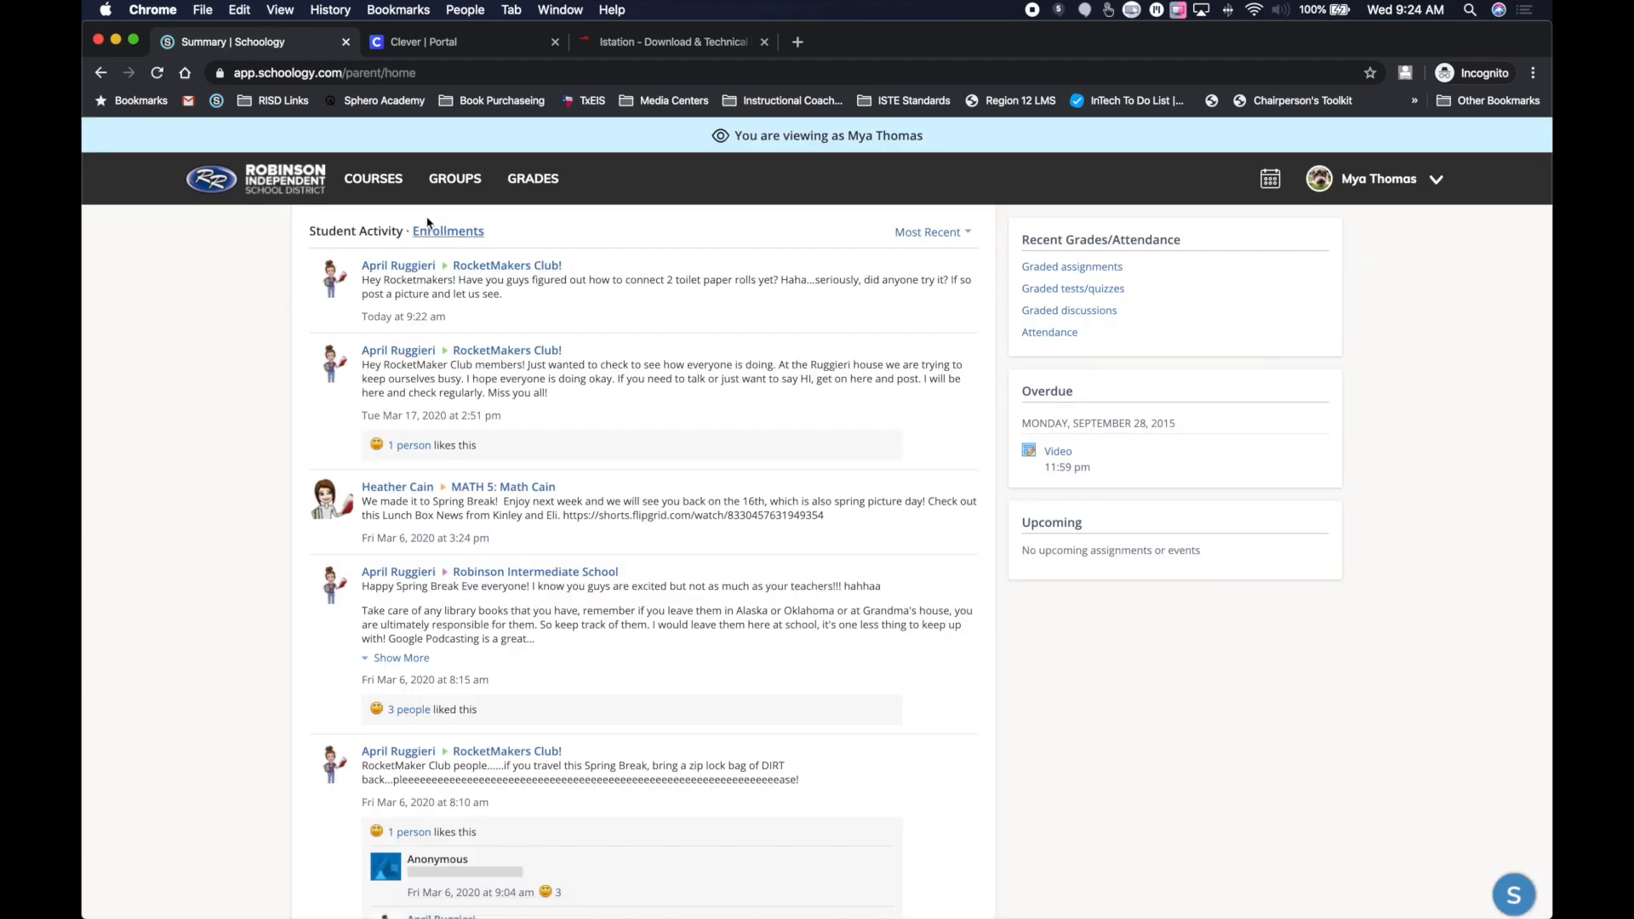
pyautogui.click(373, 178)
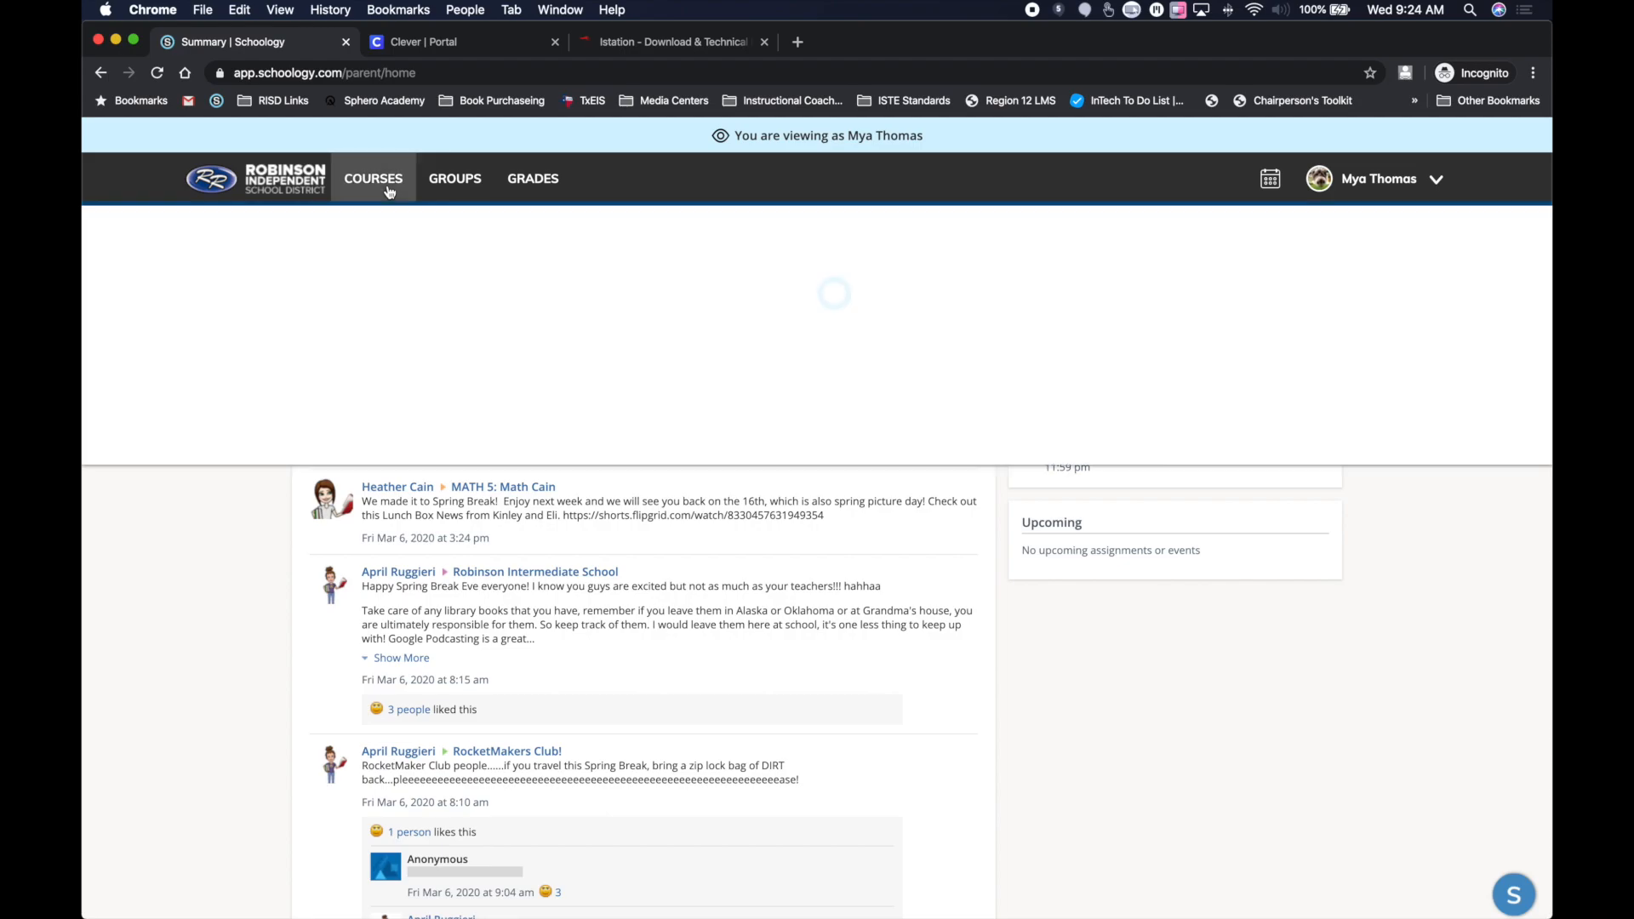
pyautogui.click(372, 178)
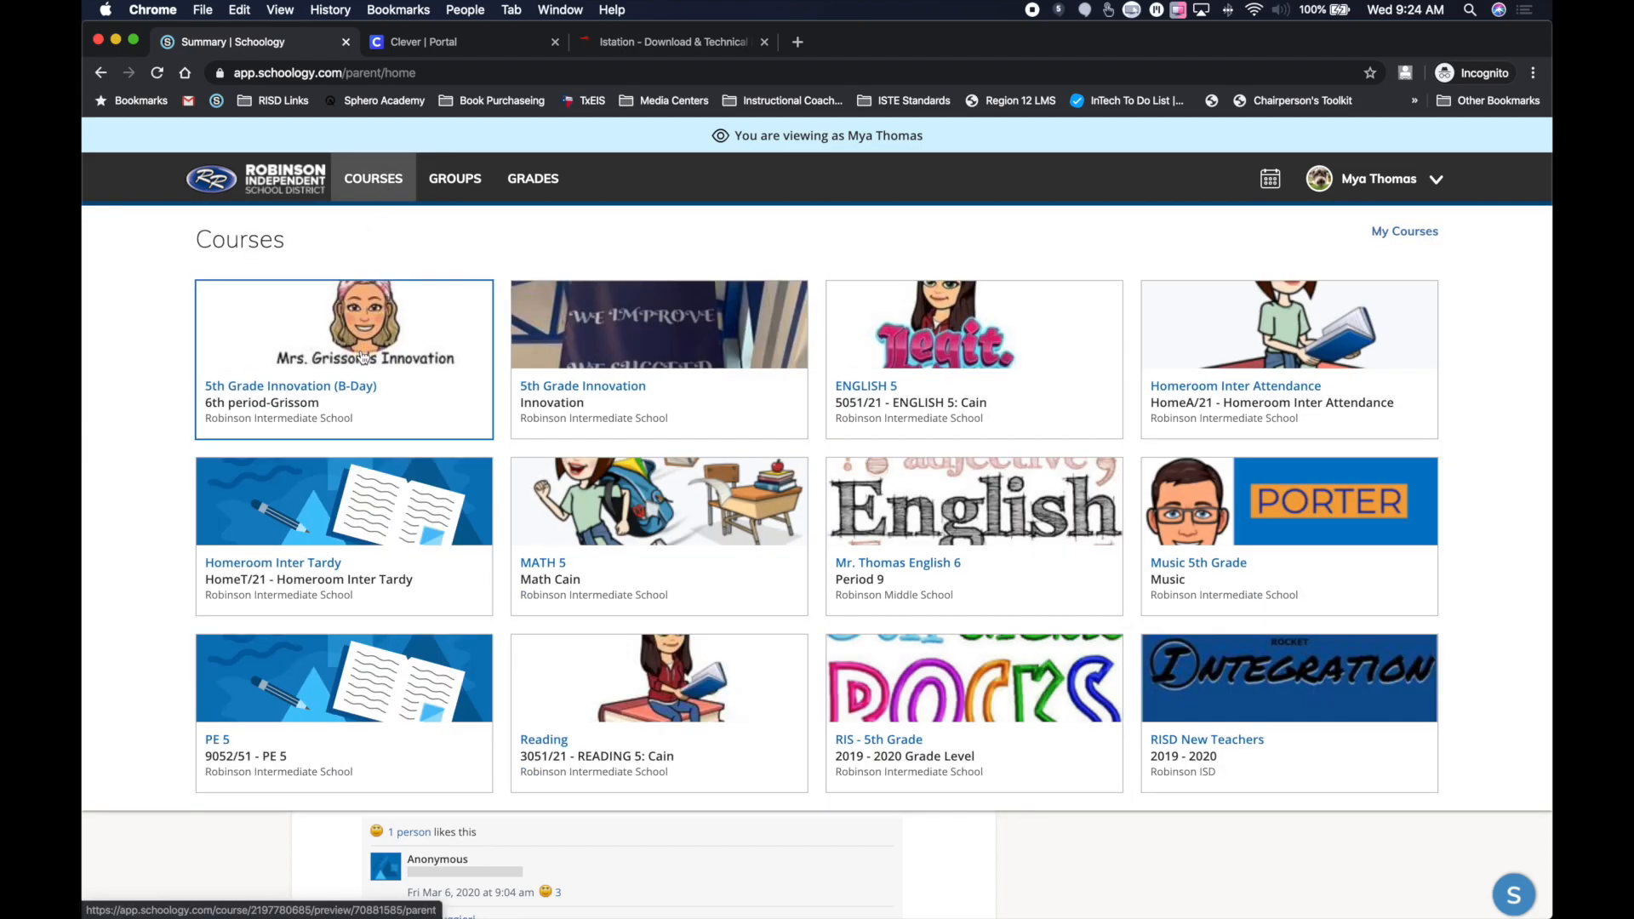
# - Open 5th Grade Innovation (B-Day) members and reveal the teacher's Send message option
pyautogui.click(344, 323)
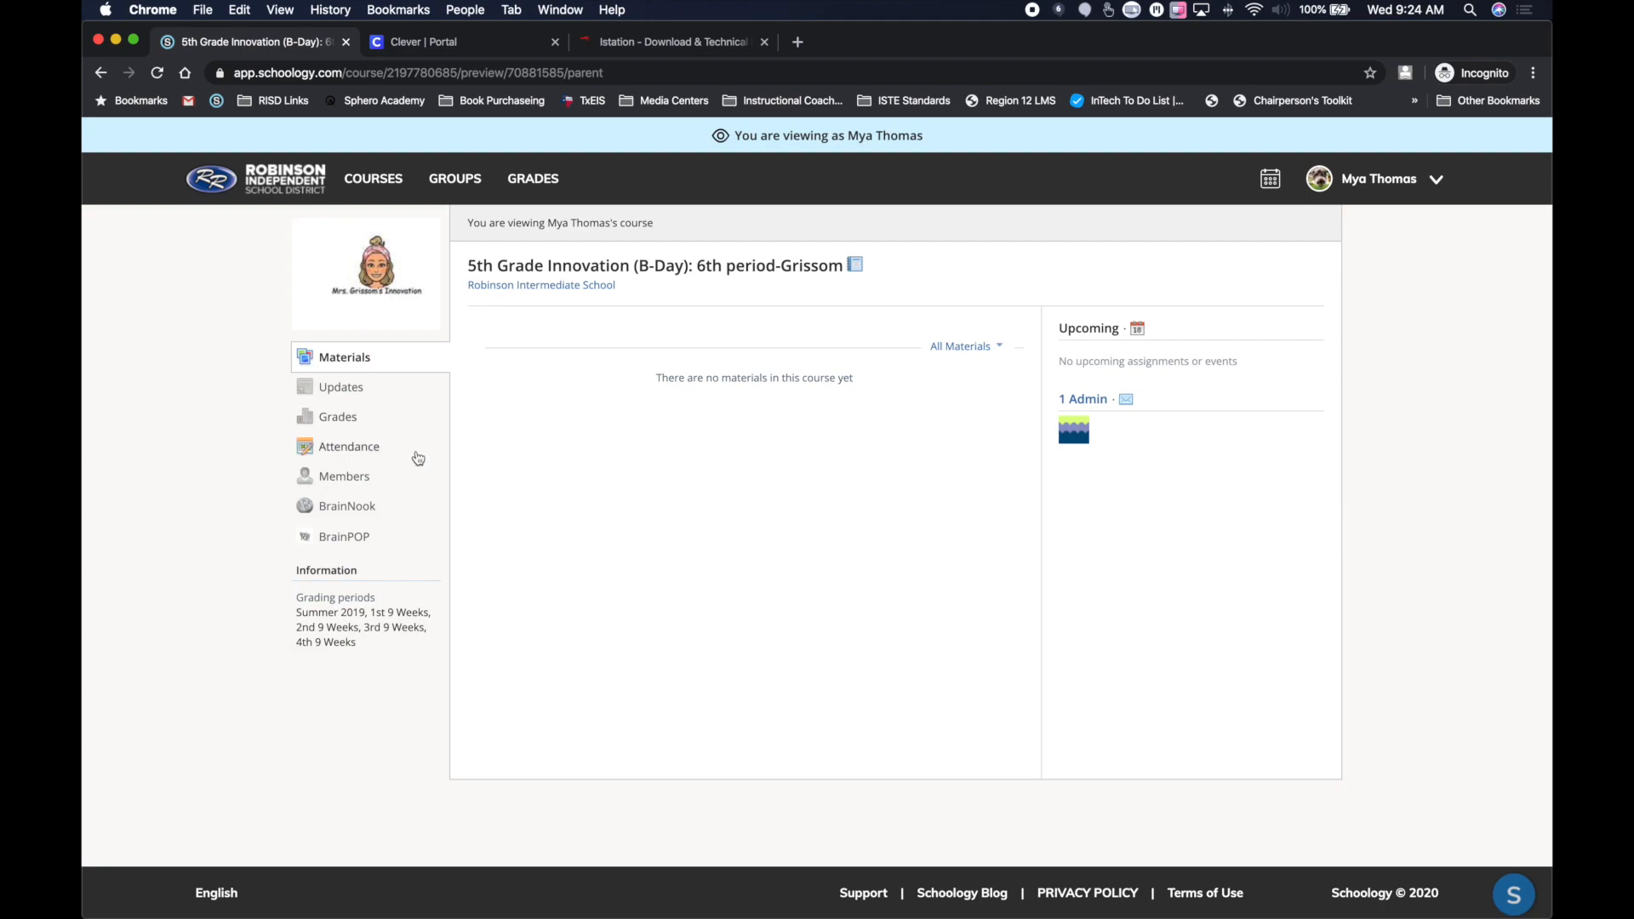
pyautogui.click(343, 476)
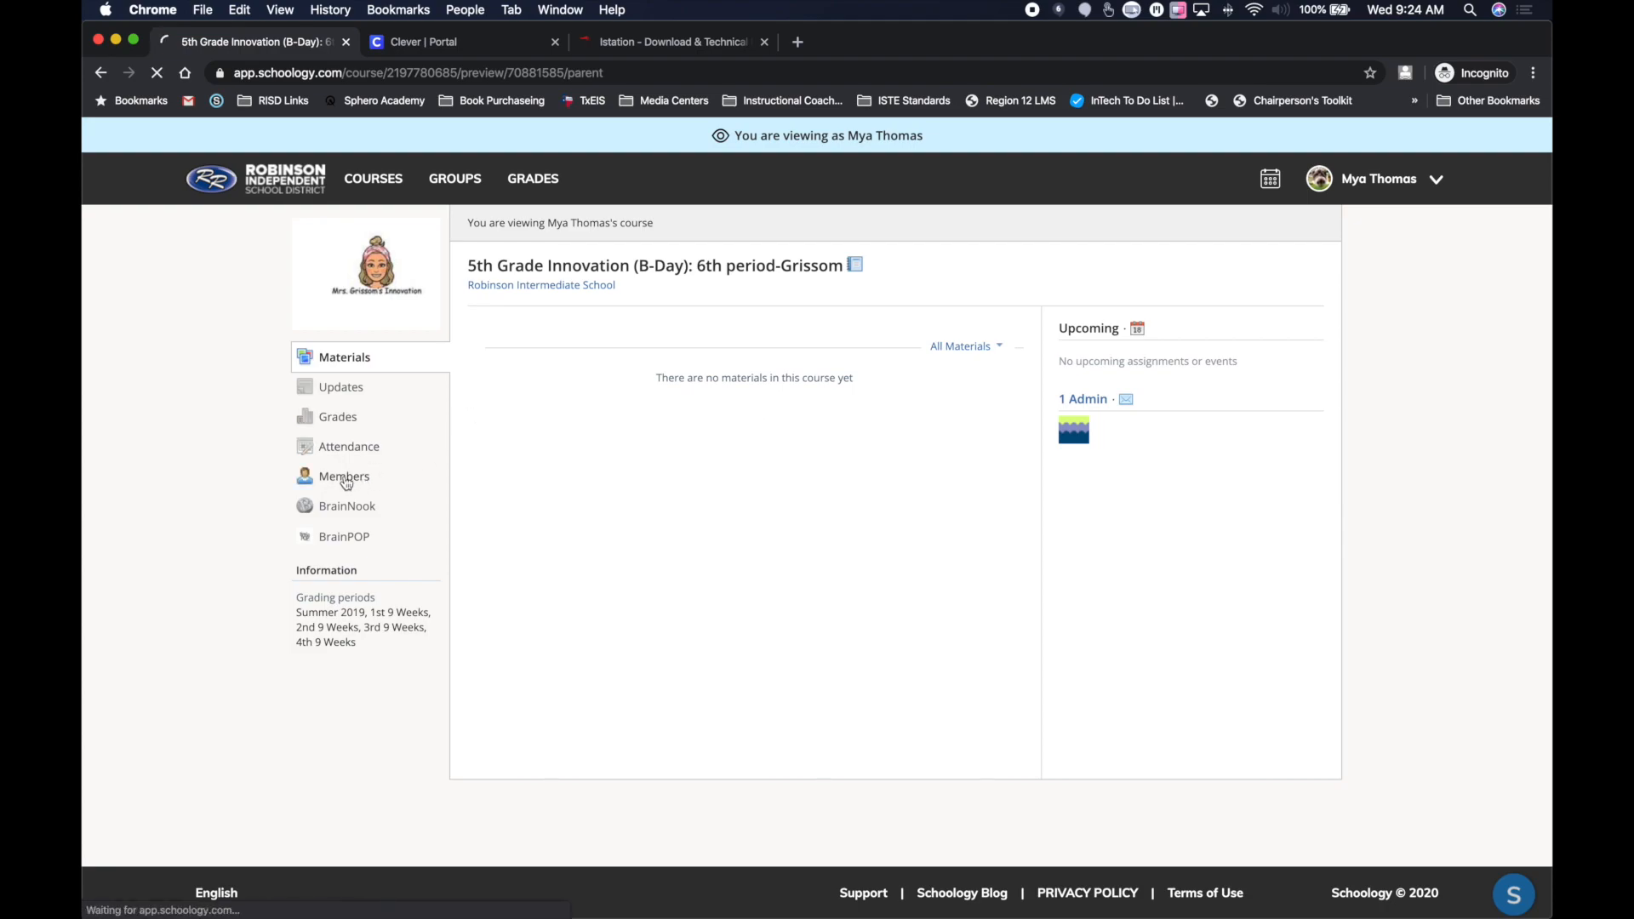
pyautogui.click(344, 477)
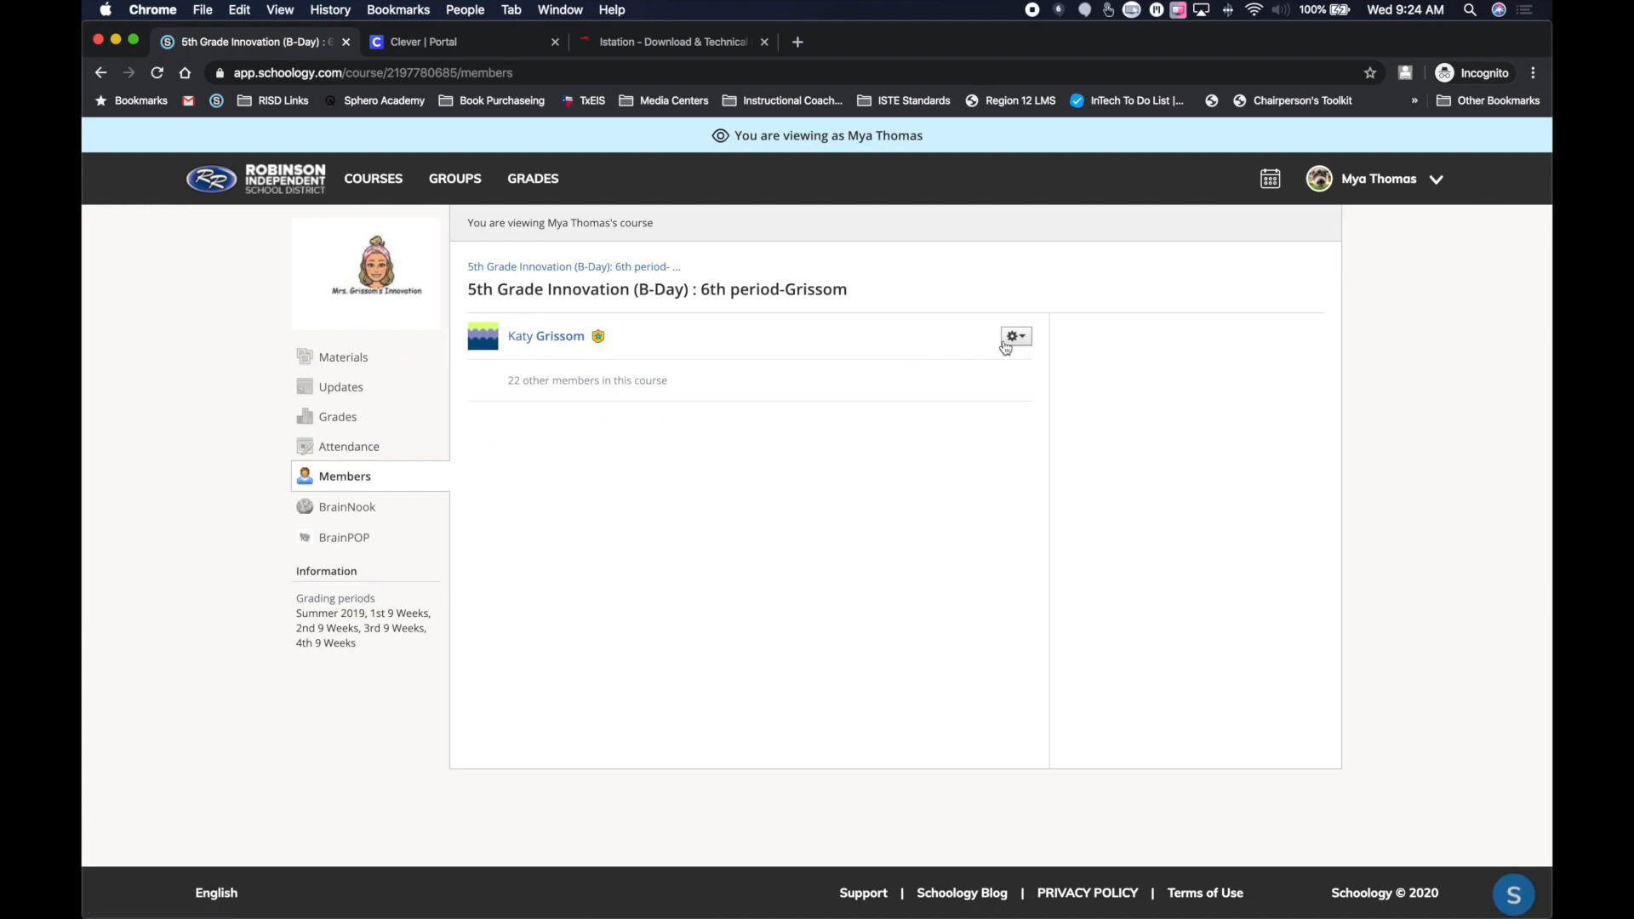
pyautogui.click(1012, 335)
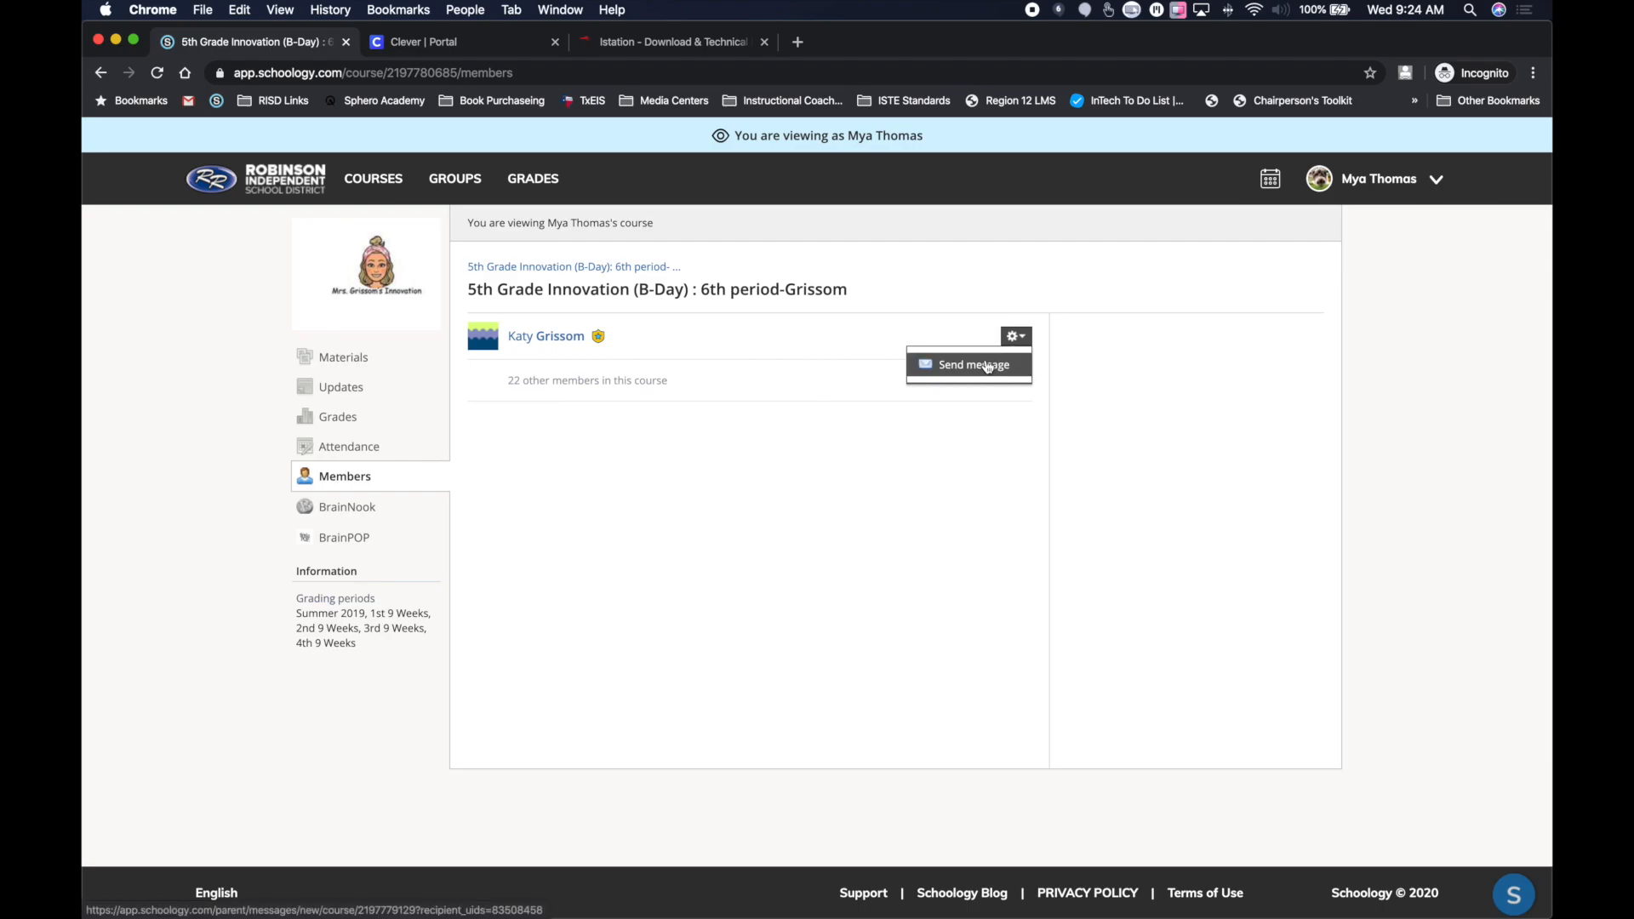
# - Start a message to the teacher and add the first person matching 'clem' as recipient
pyautogui.click(971, 365)
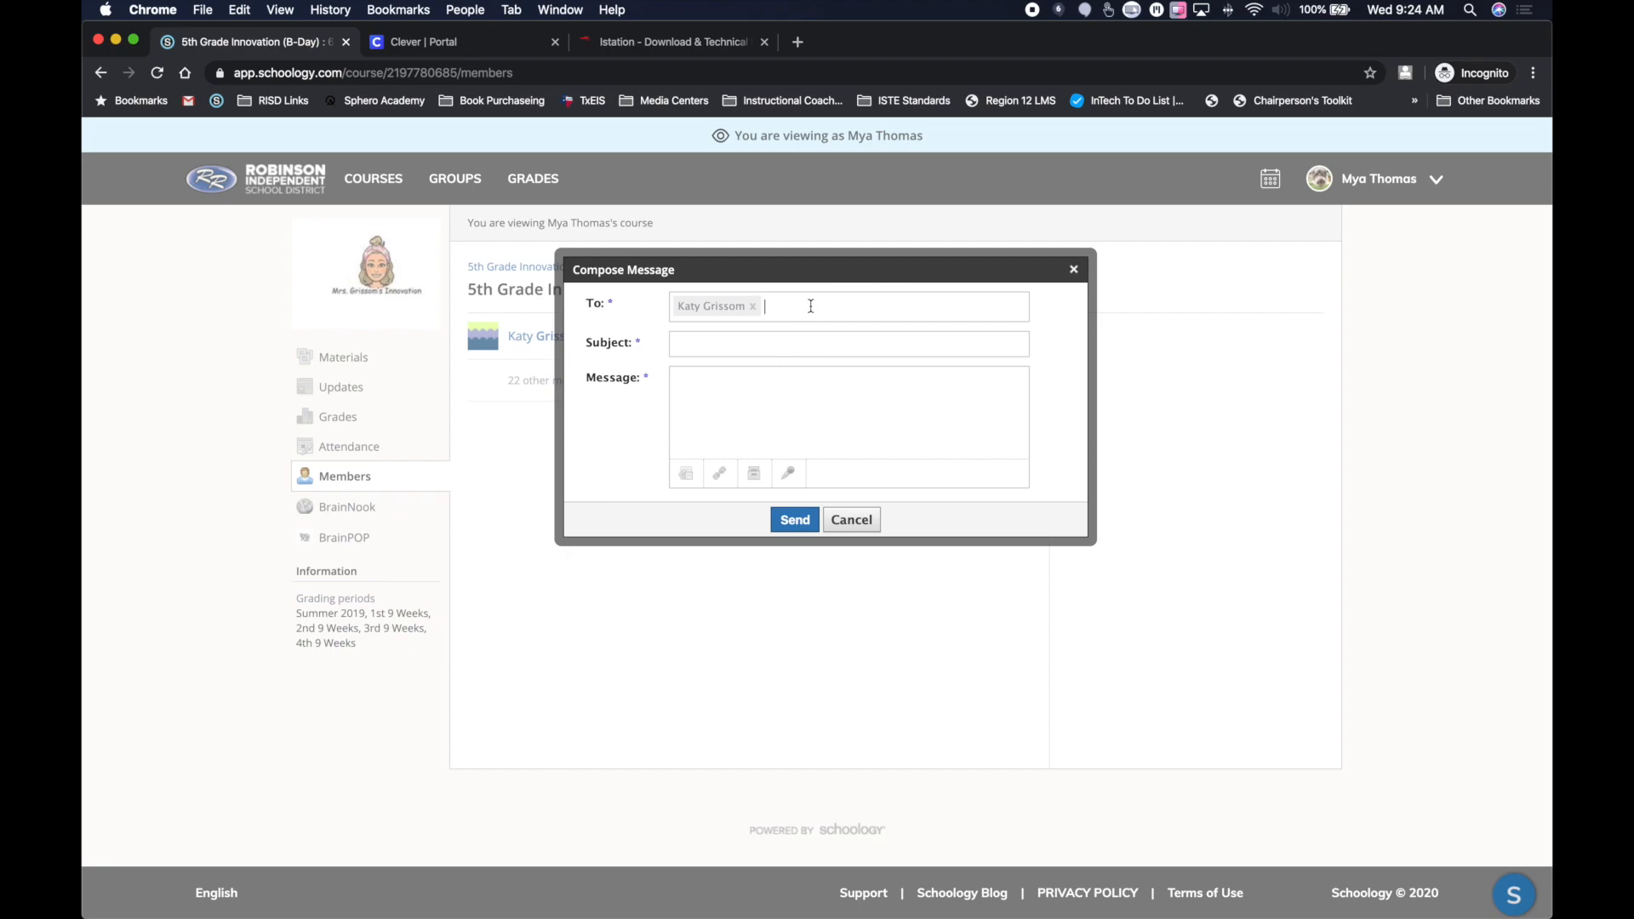
pyautogui.write('cl')
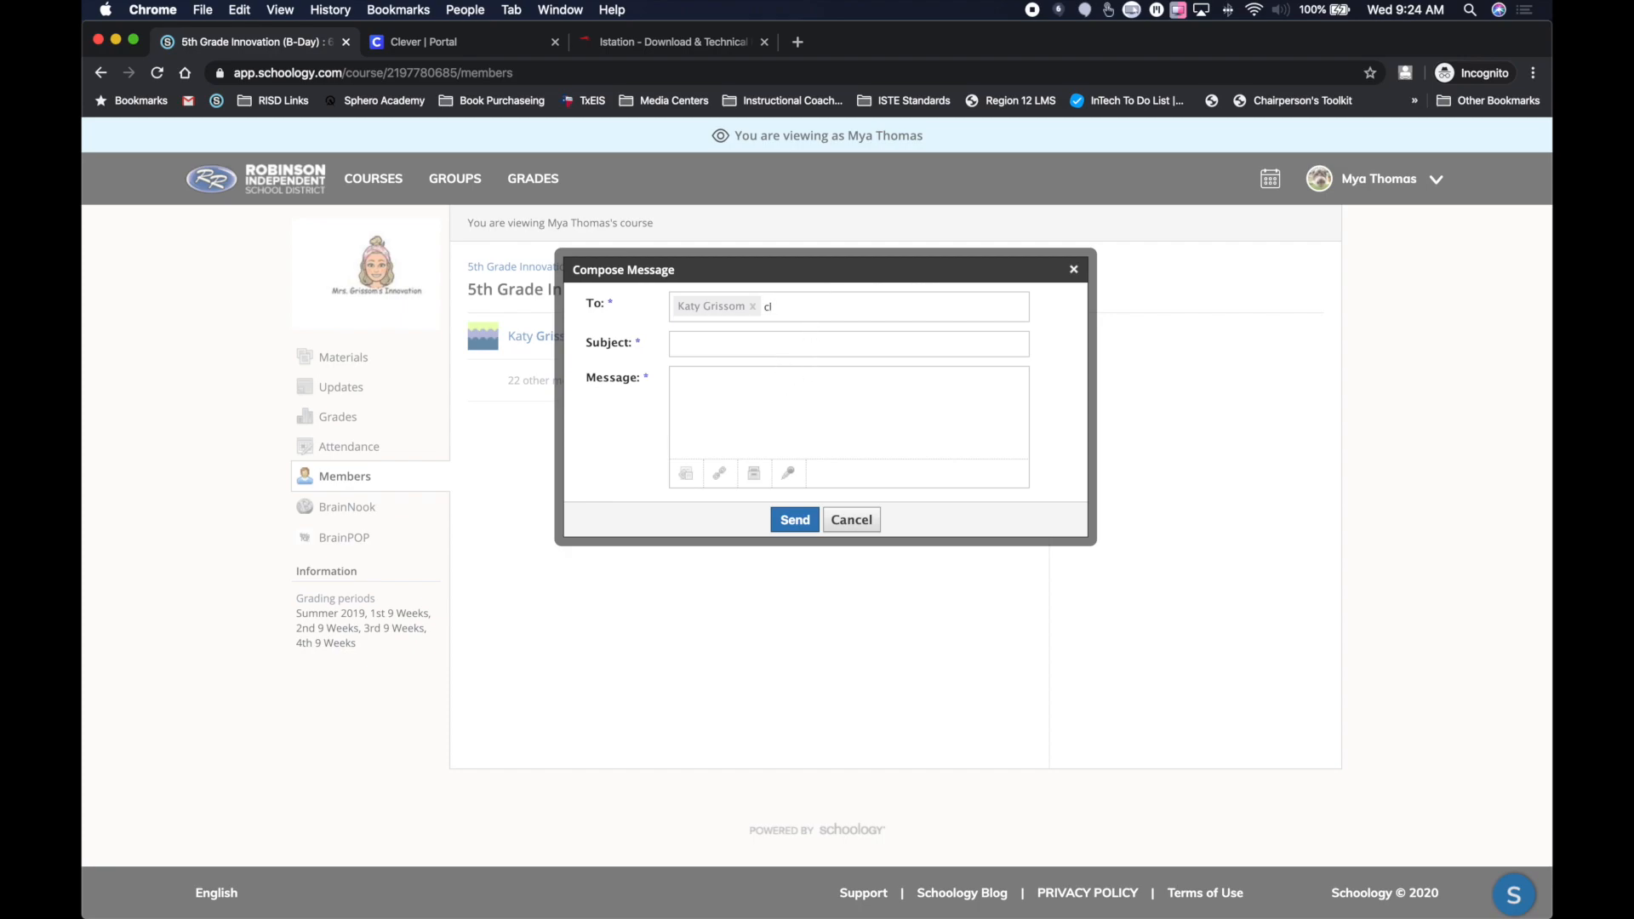
pyautogui.write('em')
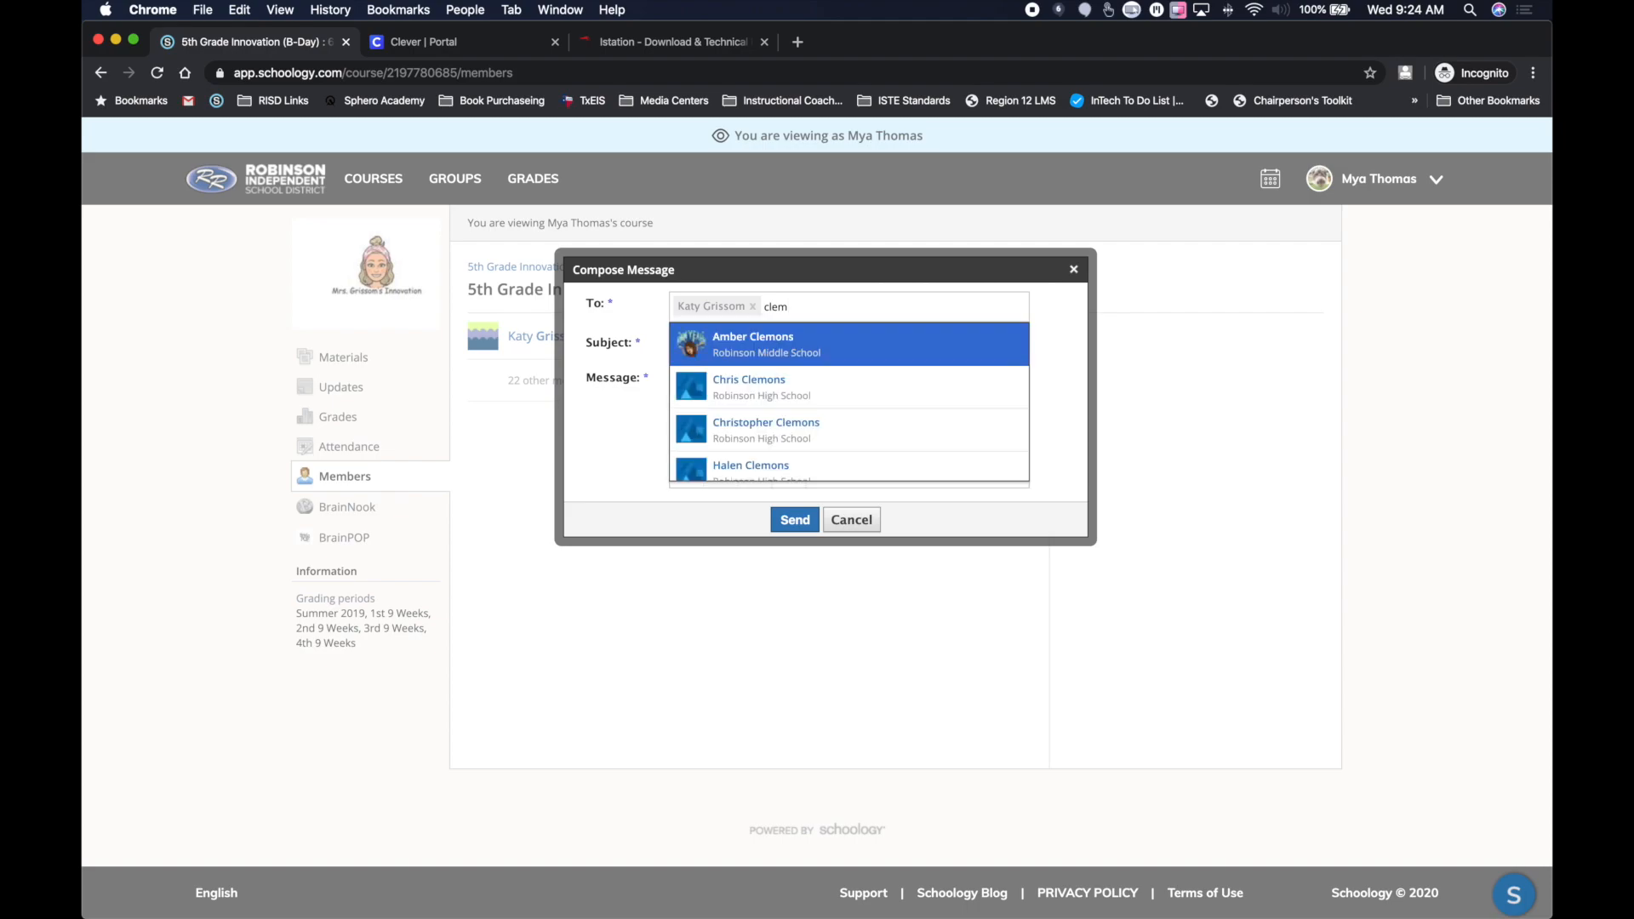
pyautogui.moveTo(760, 337)
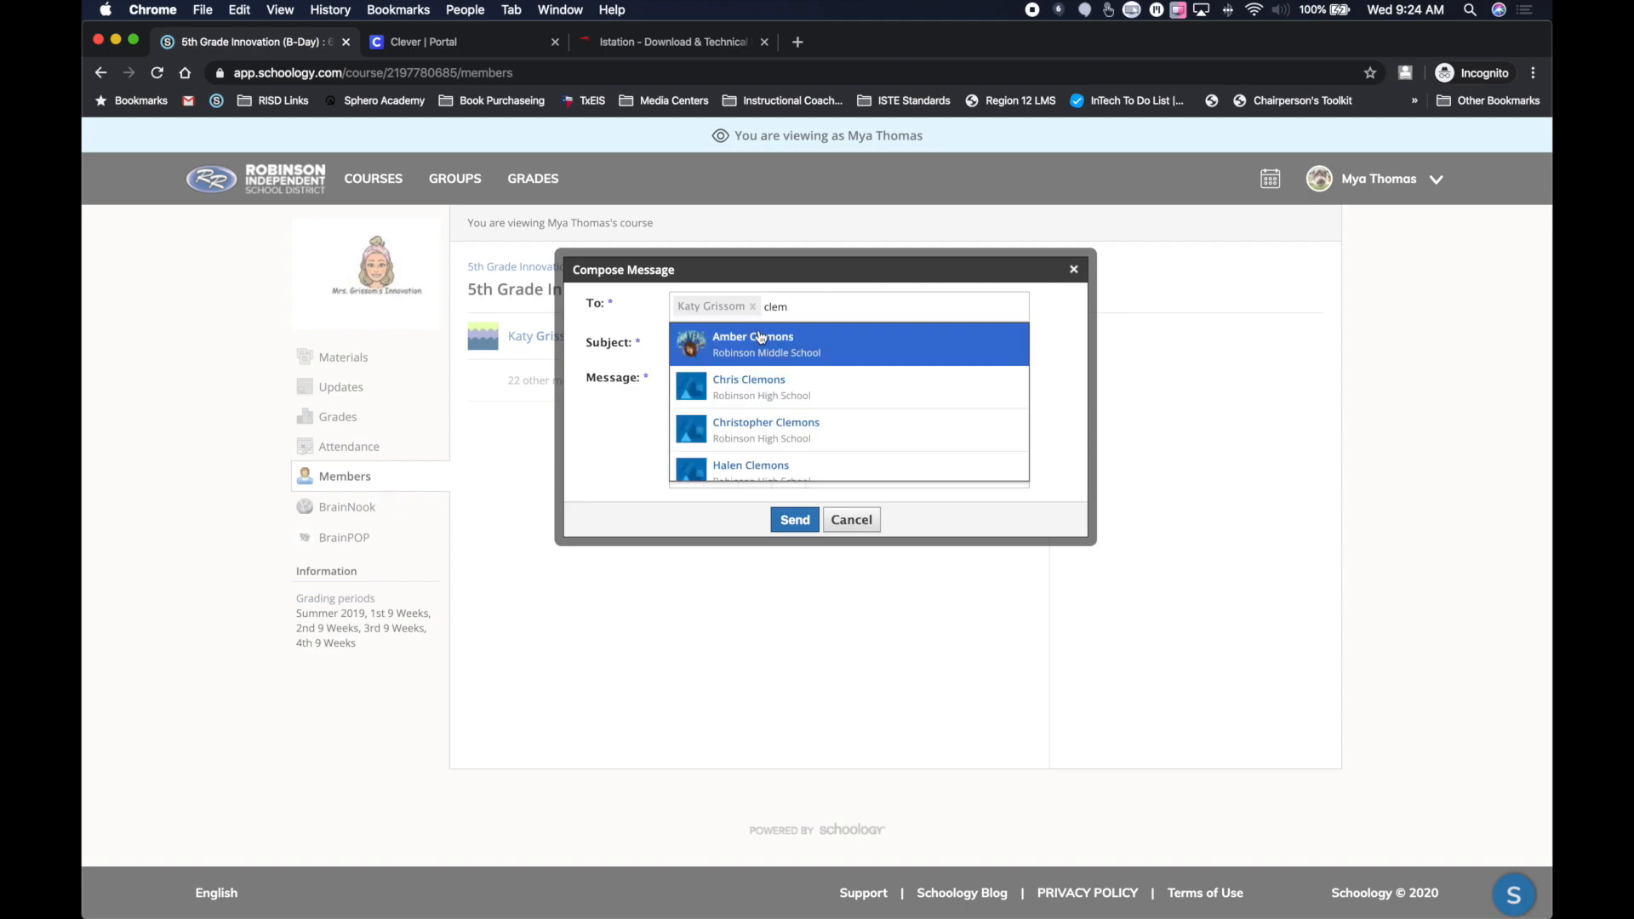
pyautogui.click(752, 344)
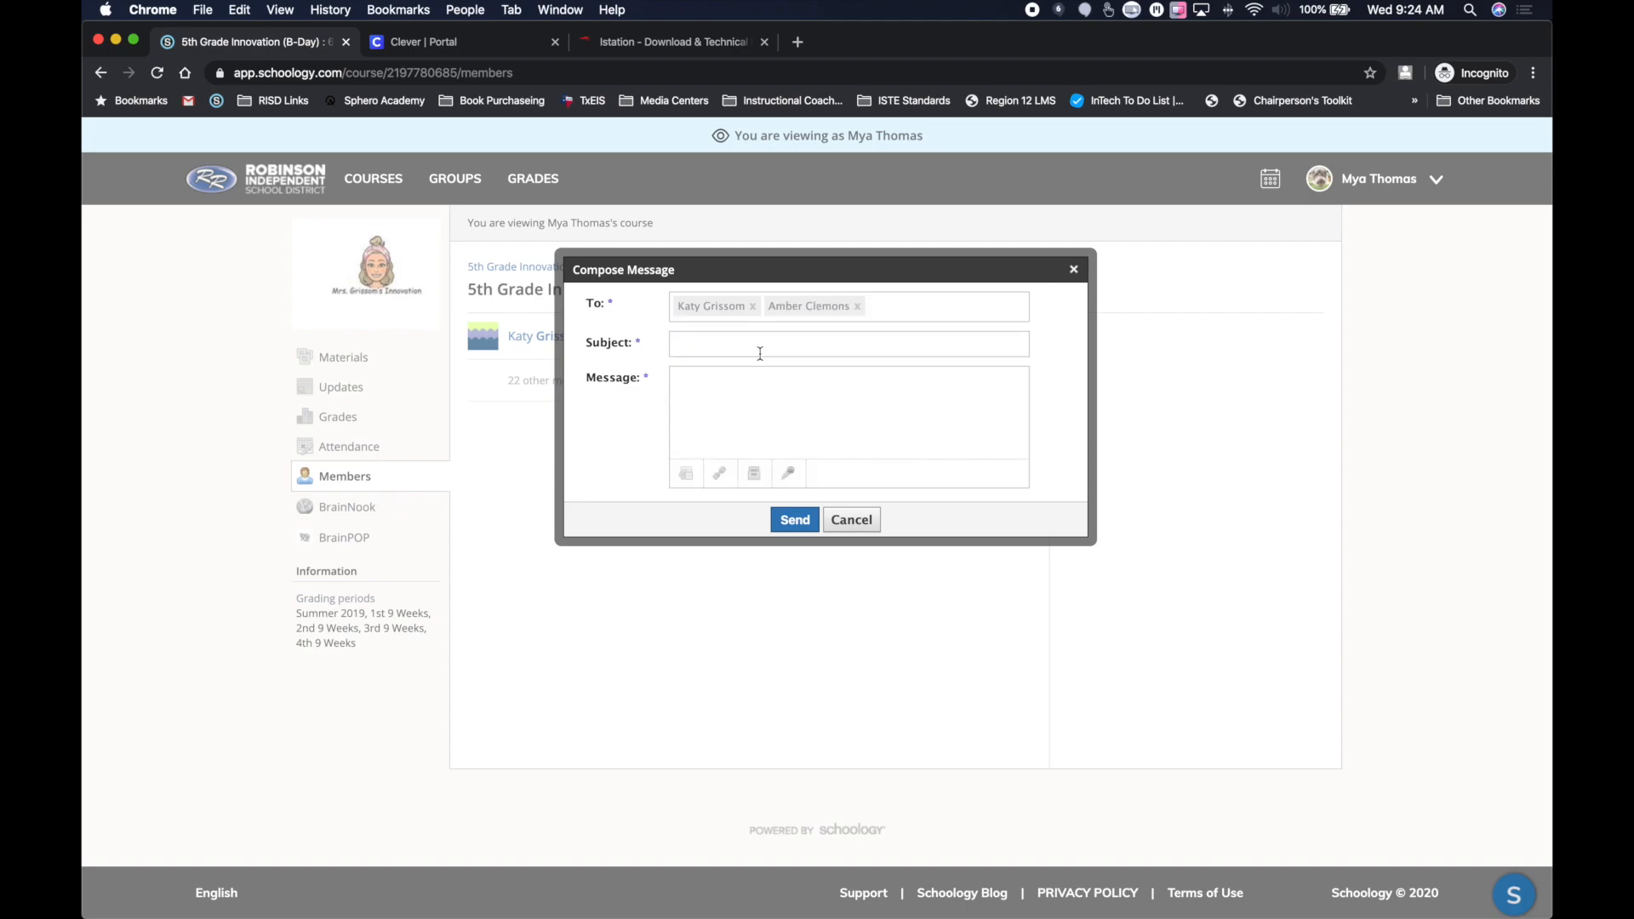
pyautogui.moveTo(812, 435)
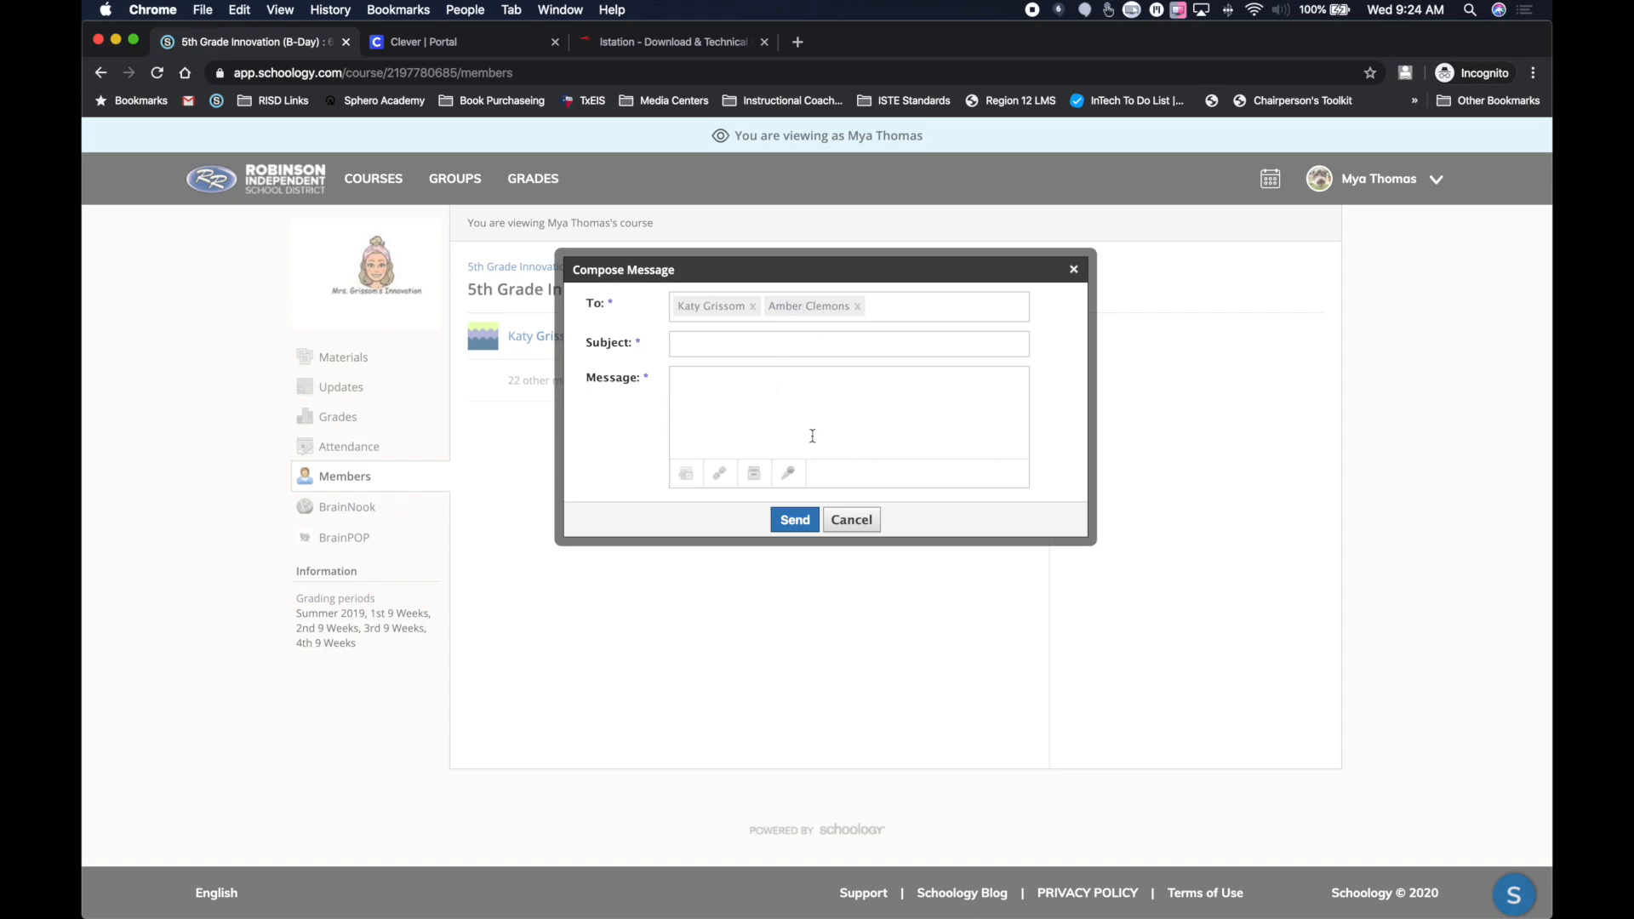
pyautogui.moveTo(864, 550)
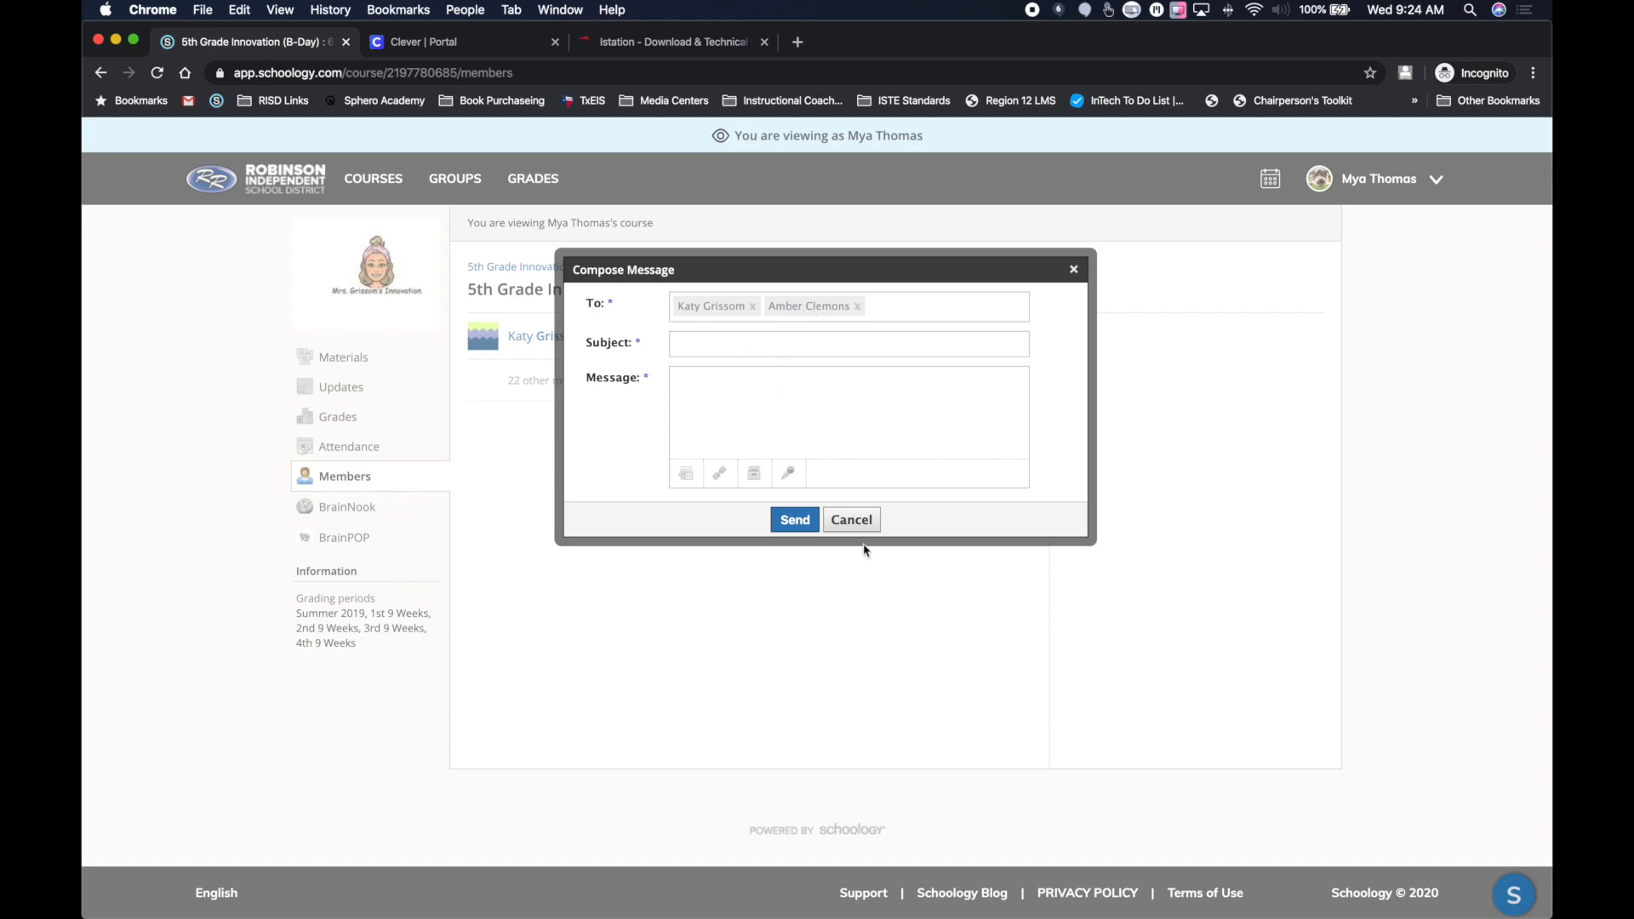
pyautogui.moveTo(696, 501)
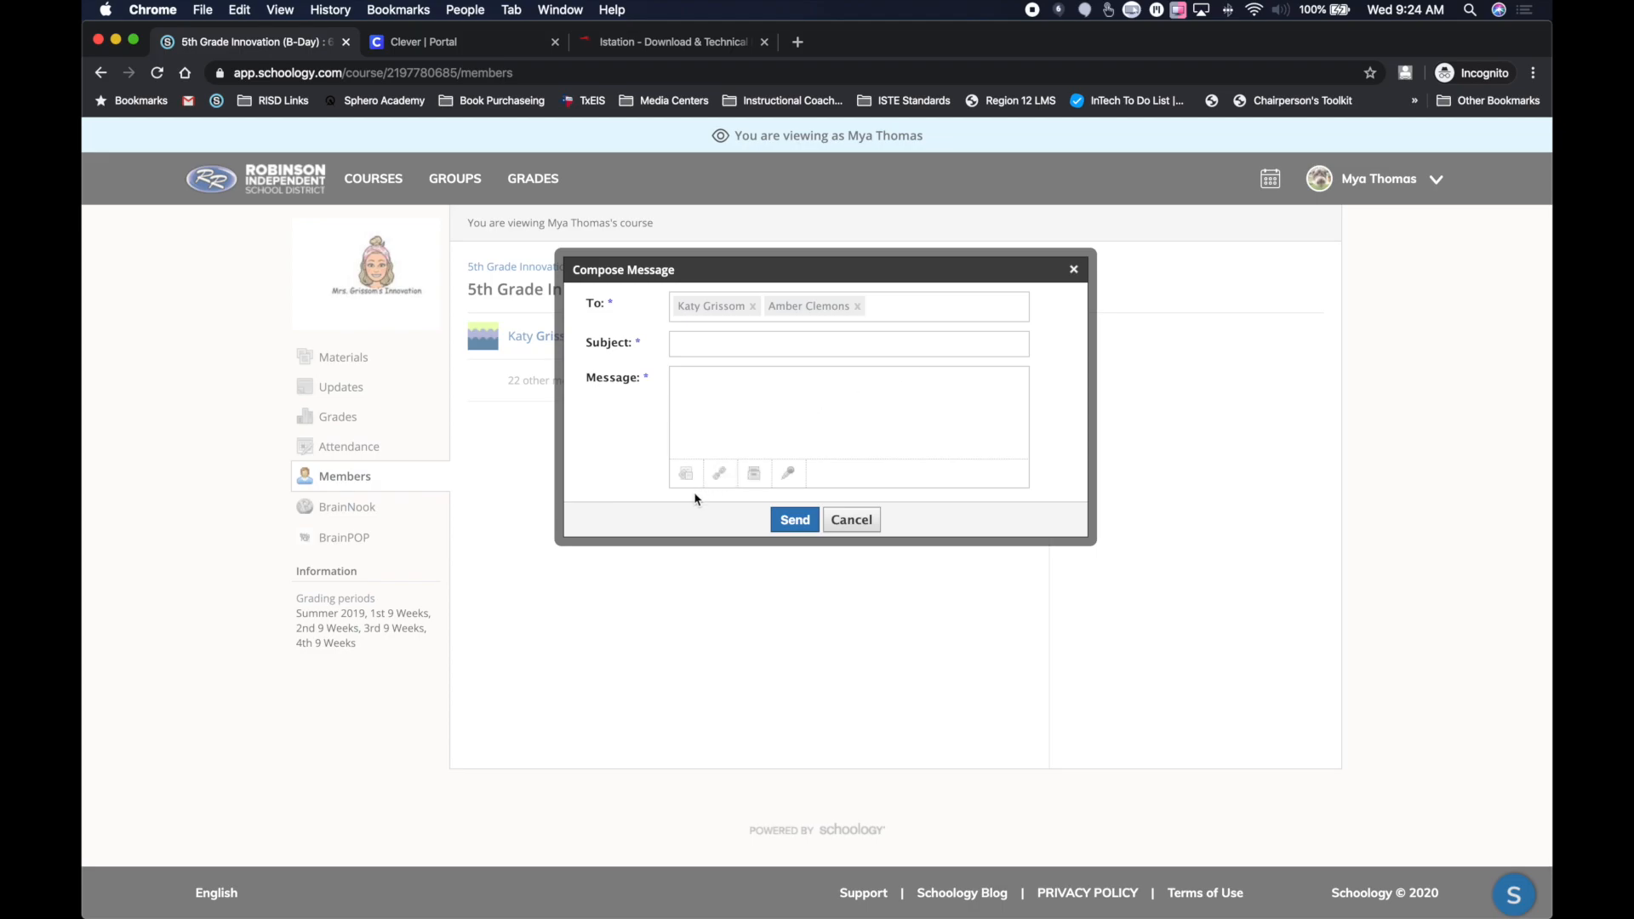
pyautogui.moveTo(697, 521)
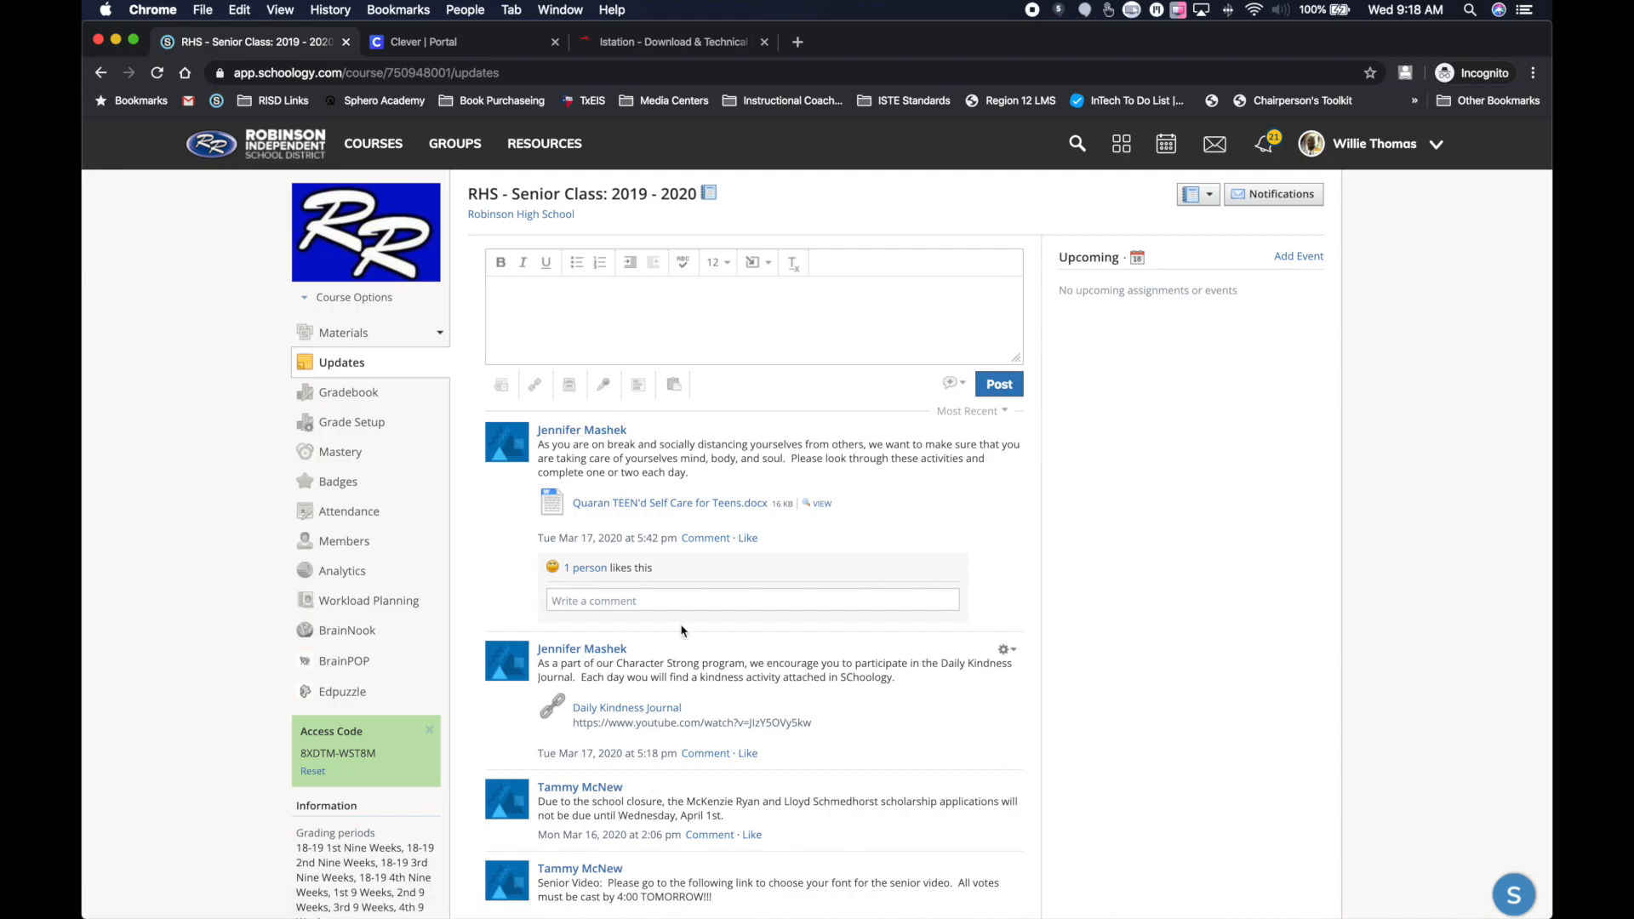
pyautogui.moveTo(808, 570)
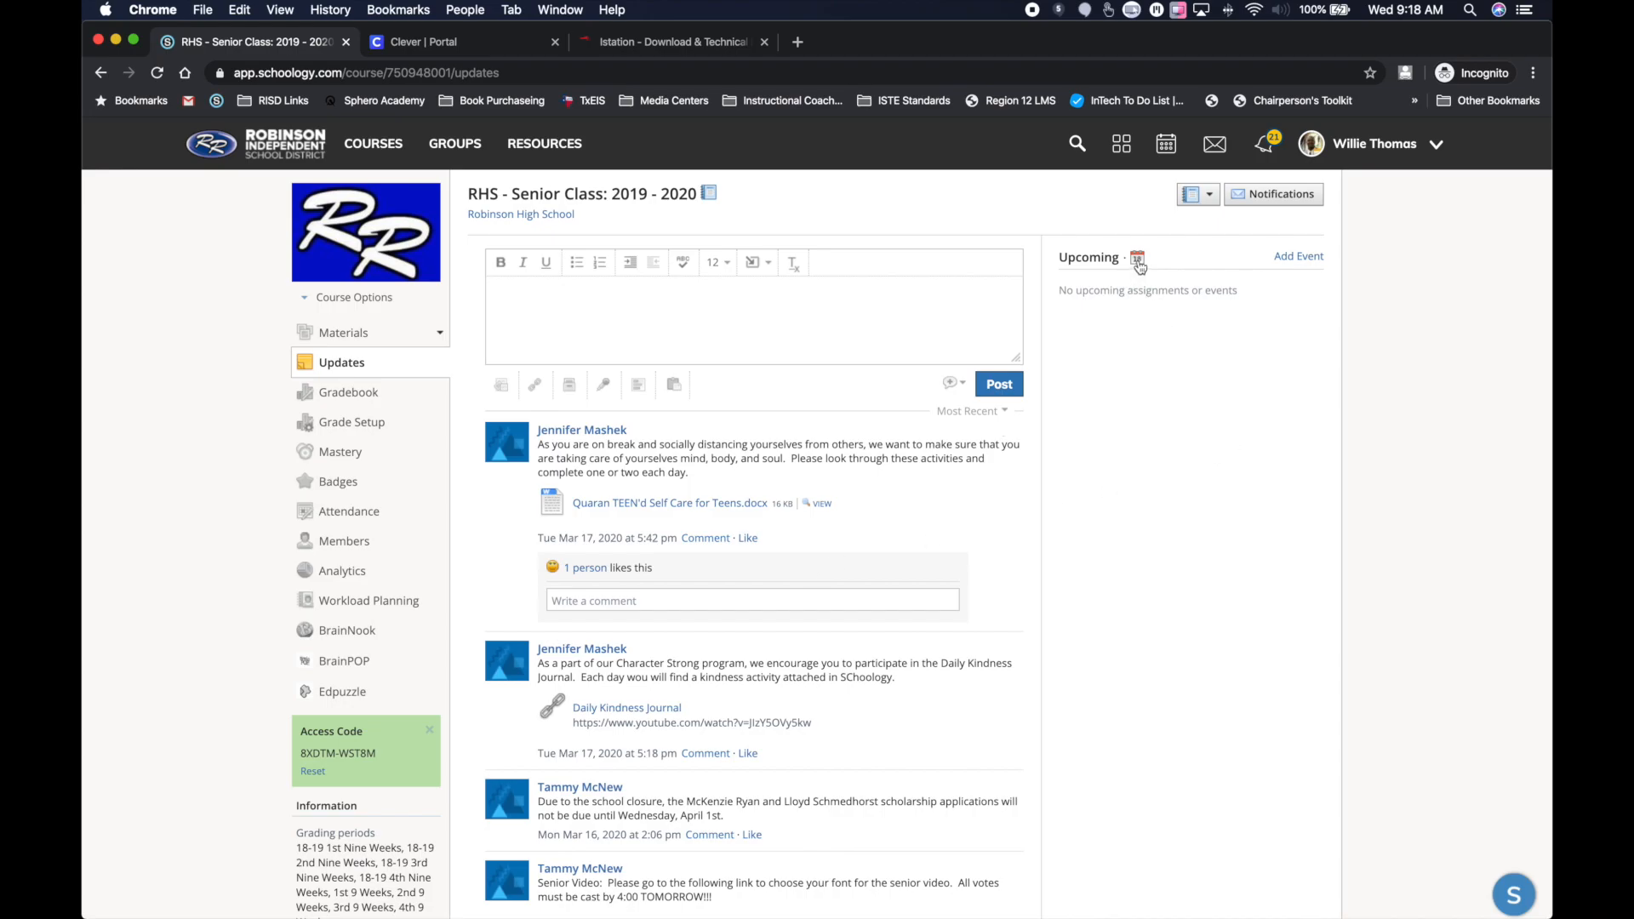
pyautogui.click(1136, 257)
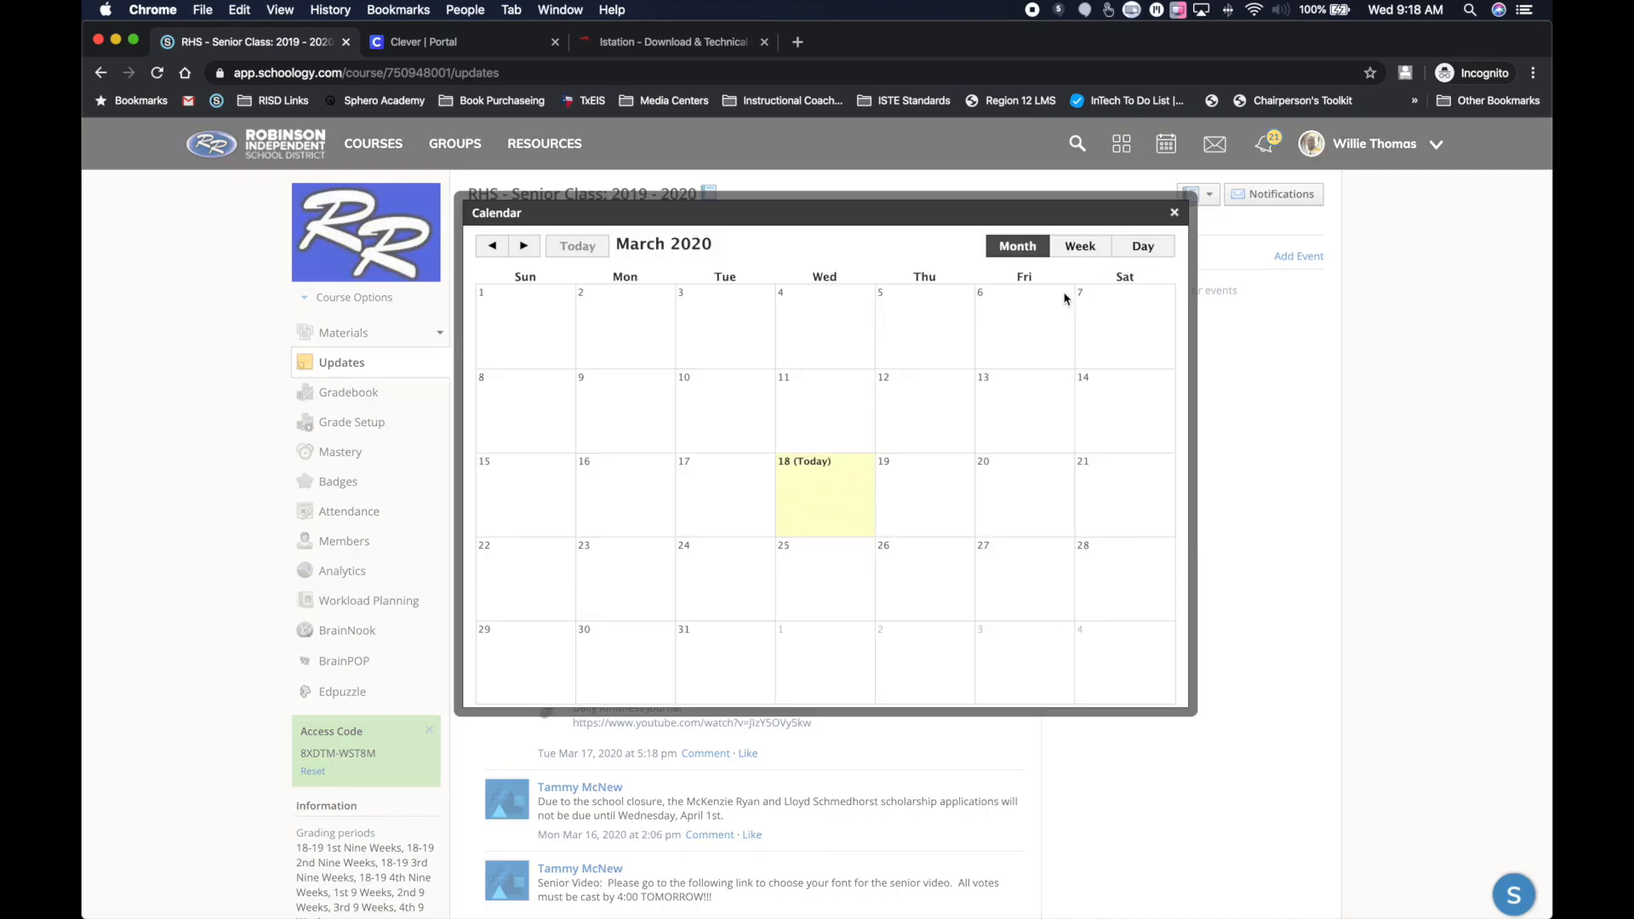
pyautogui.moveTo(746, 510)
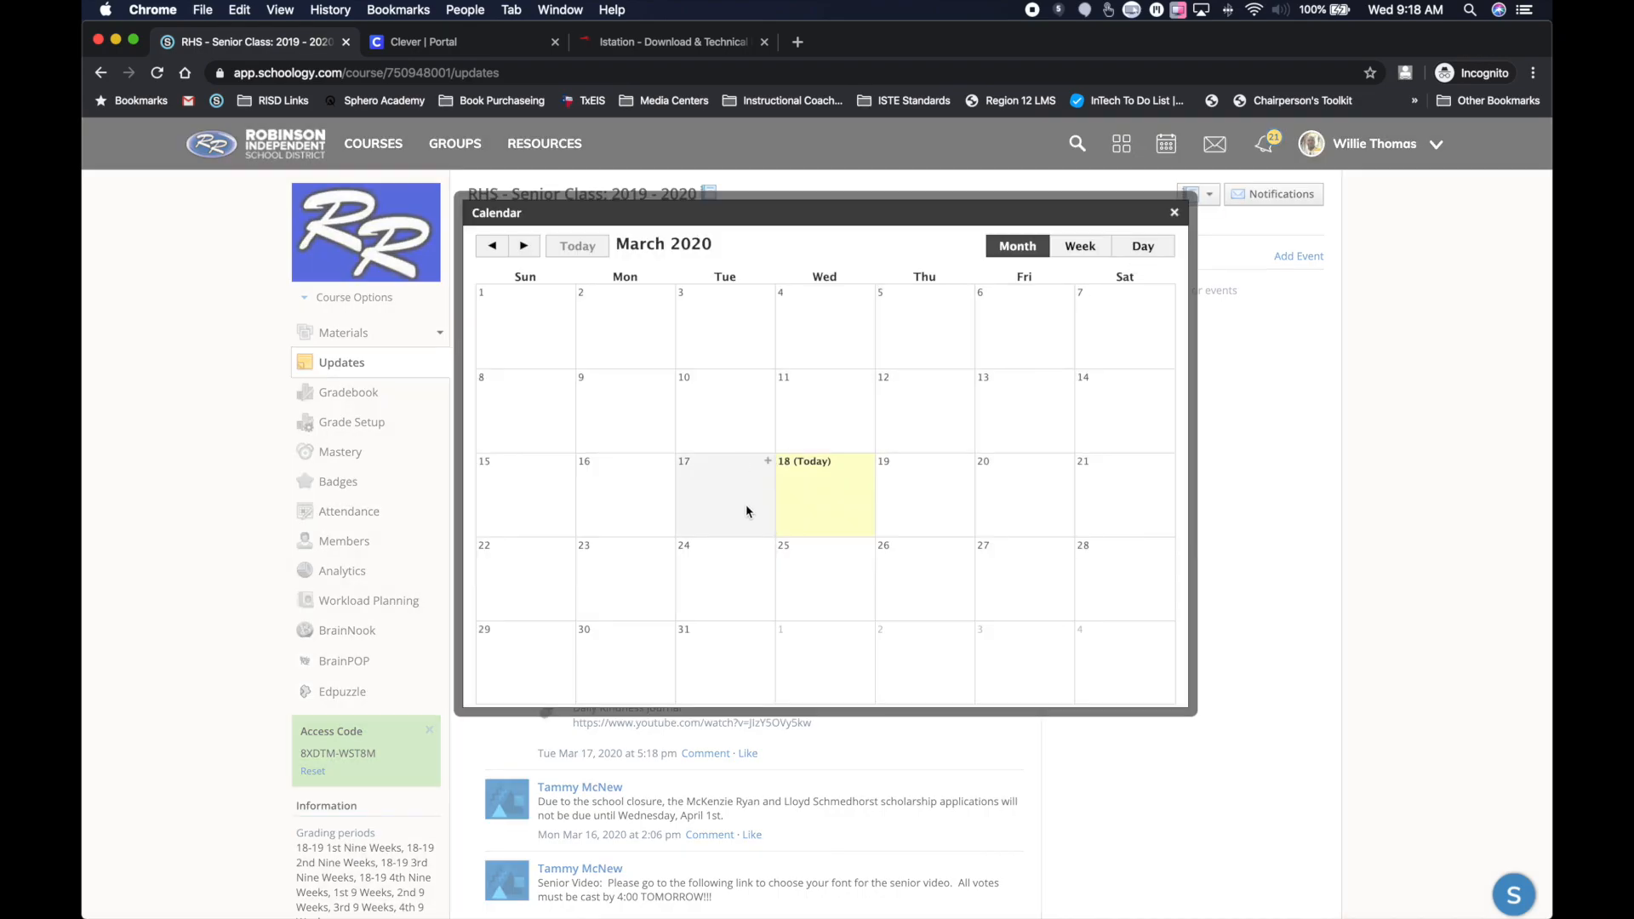
pyautogui.moveTo(994, 405)
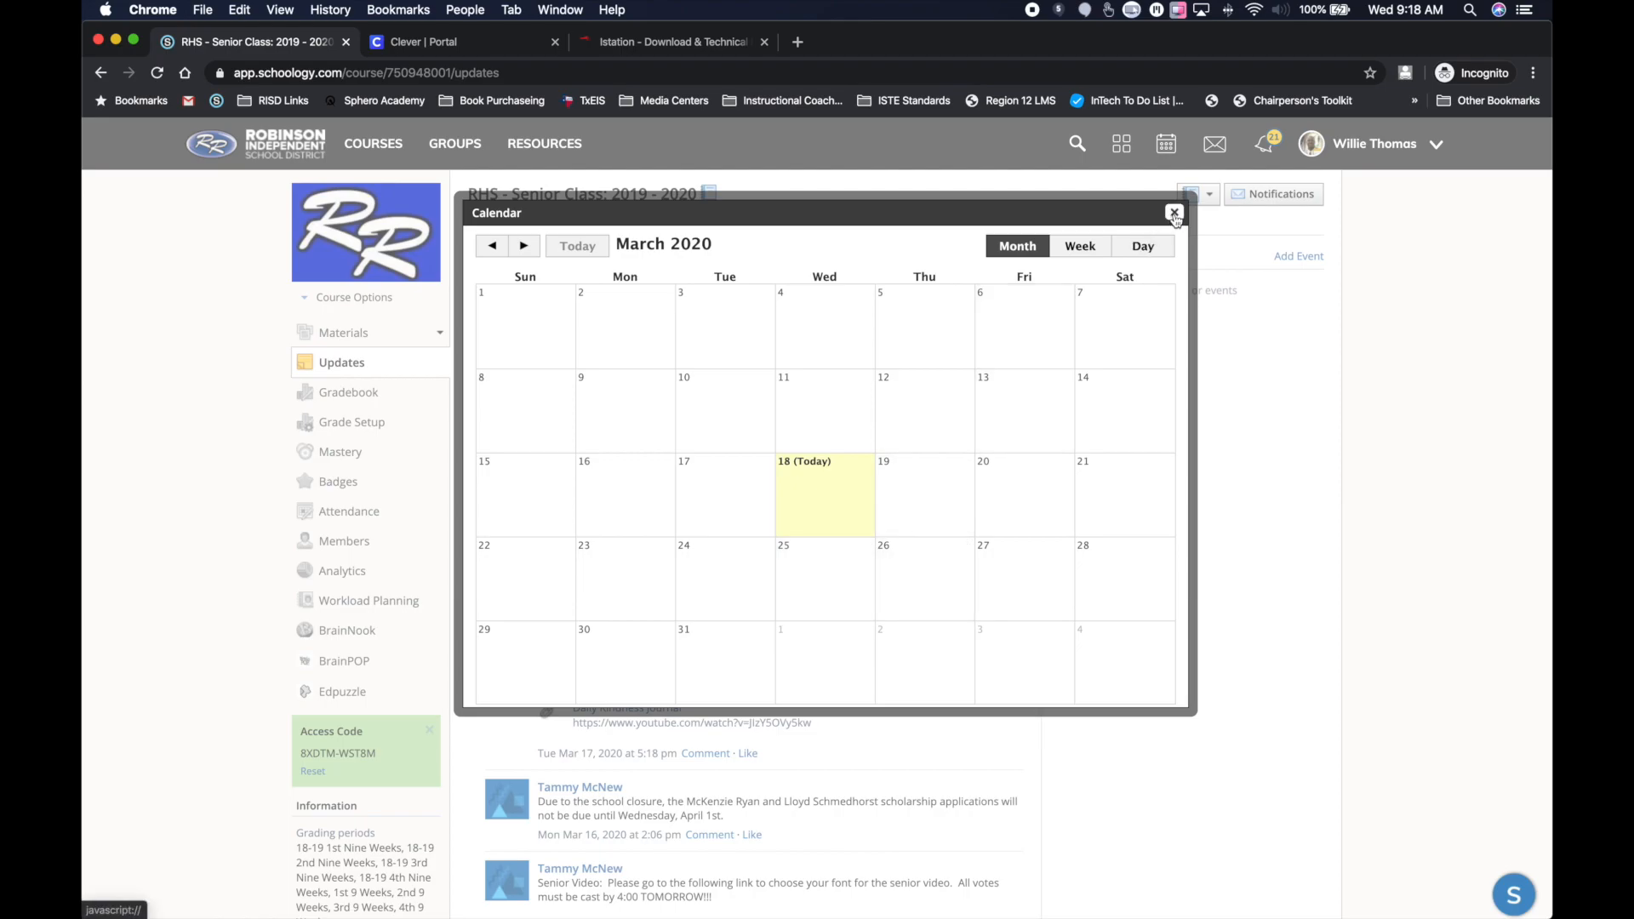
pyautogui.click(1174, 213)
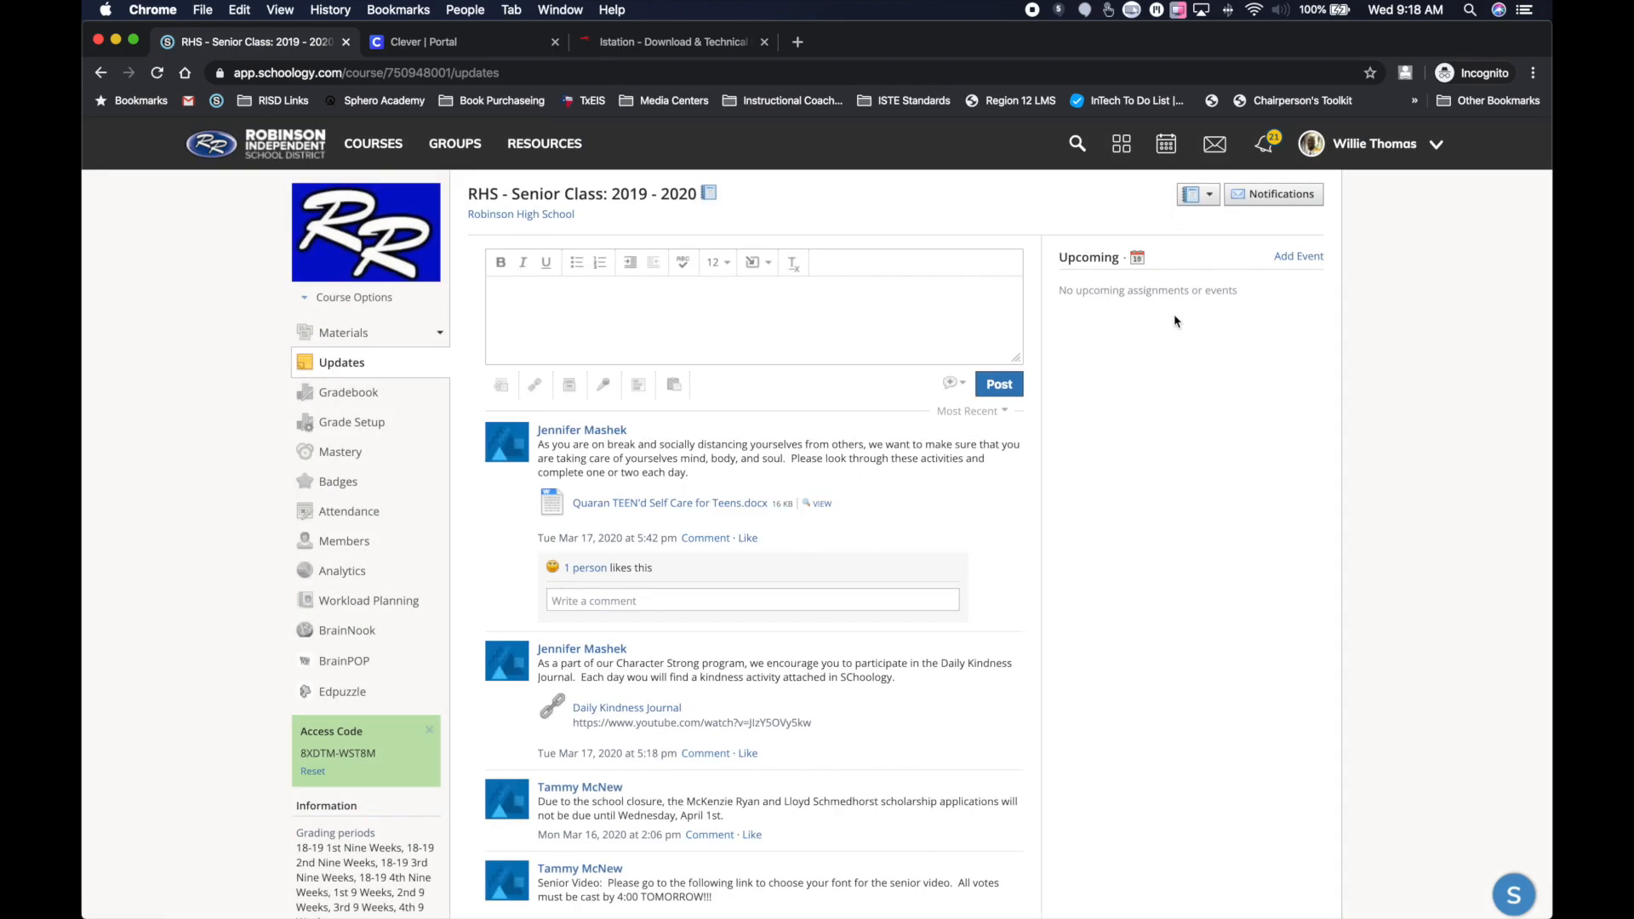
pyautogui.moveTo(1160, 452)
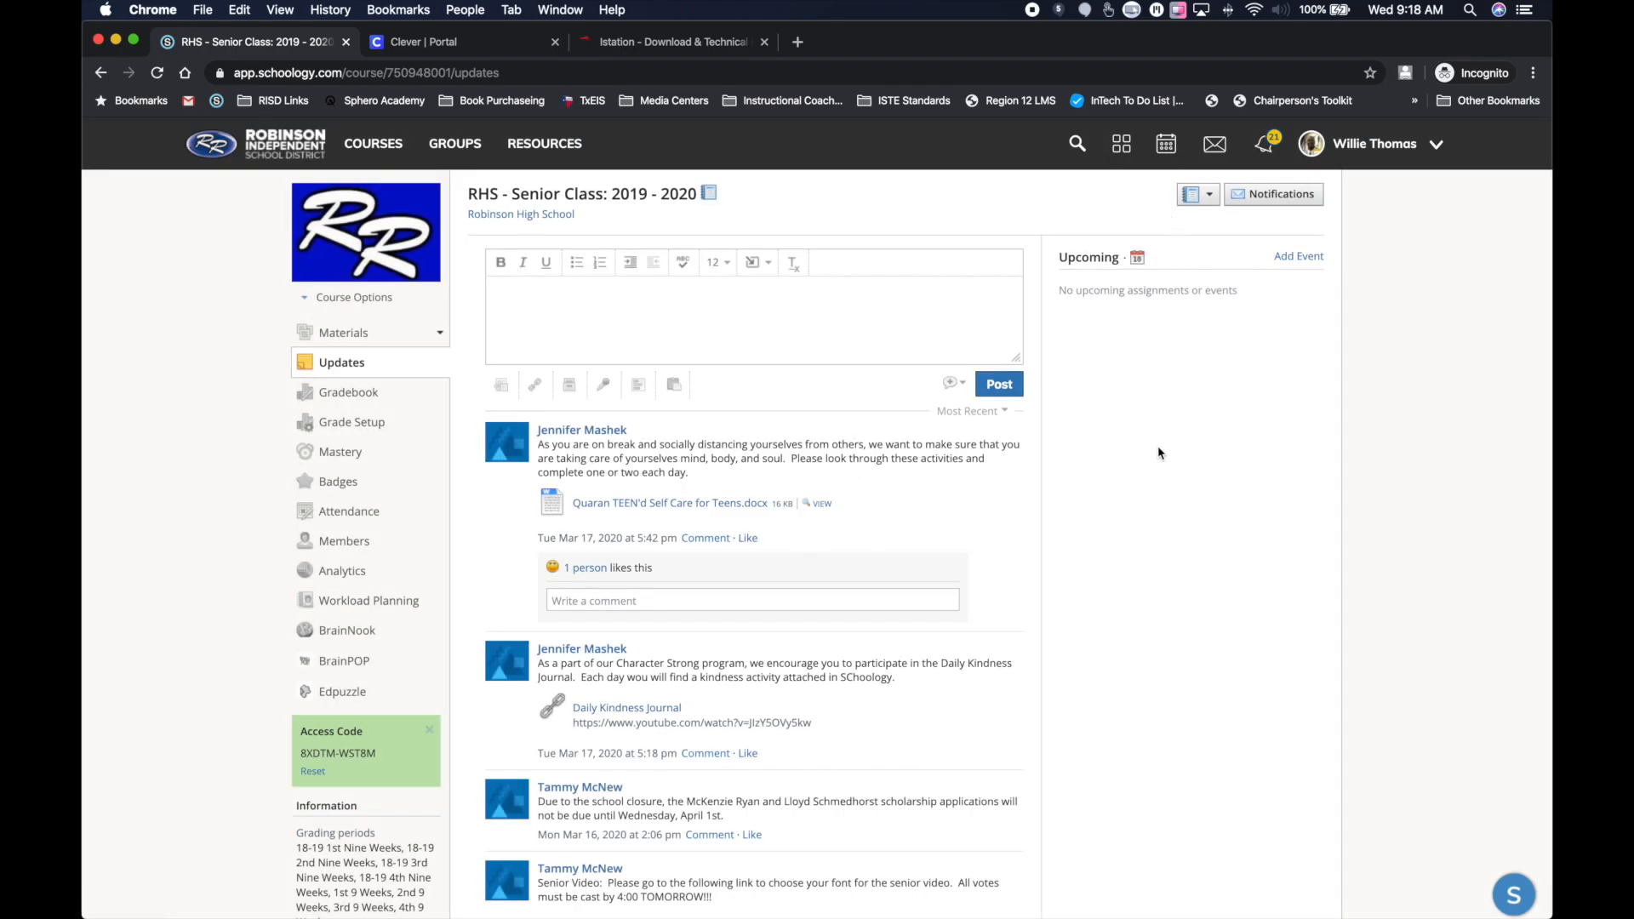